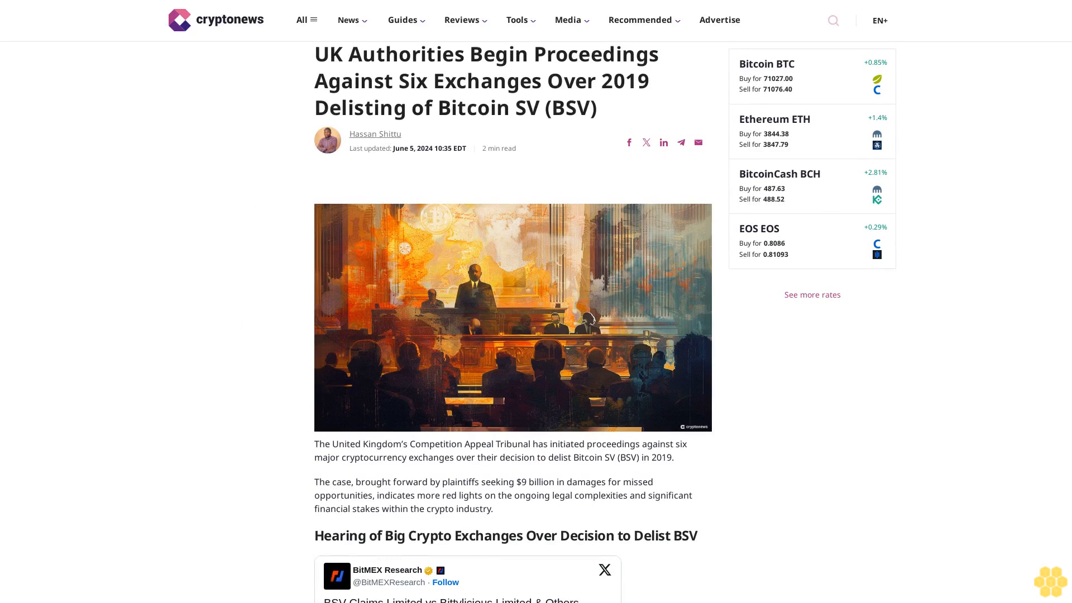
pyautogui.scroll(-3)
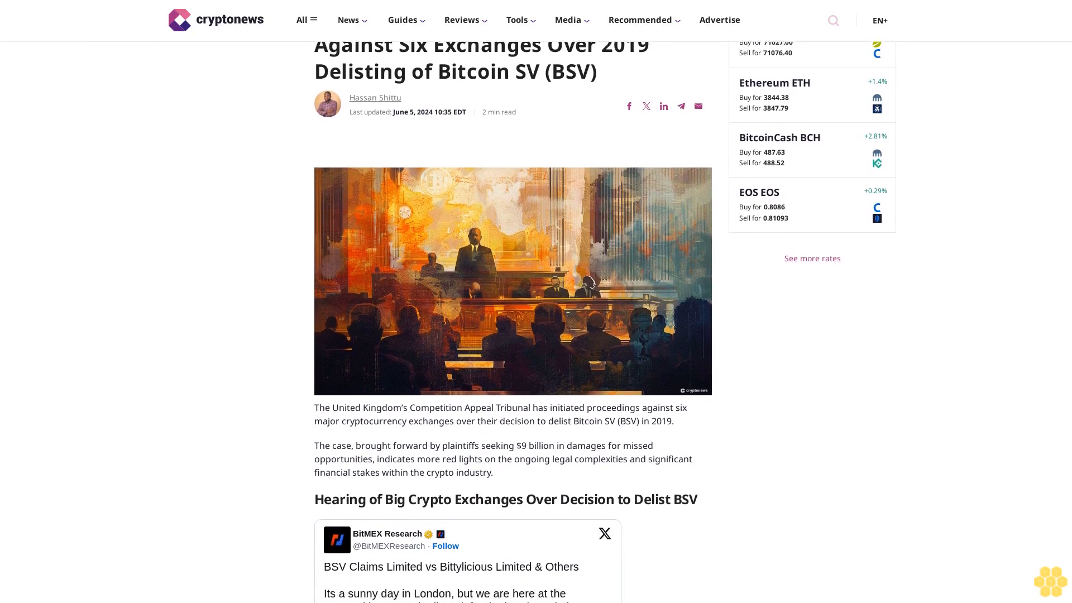
pyautogui.scroll(-3)
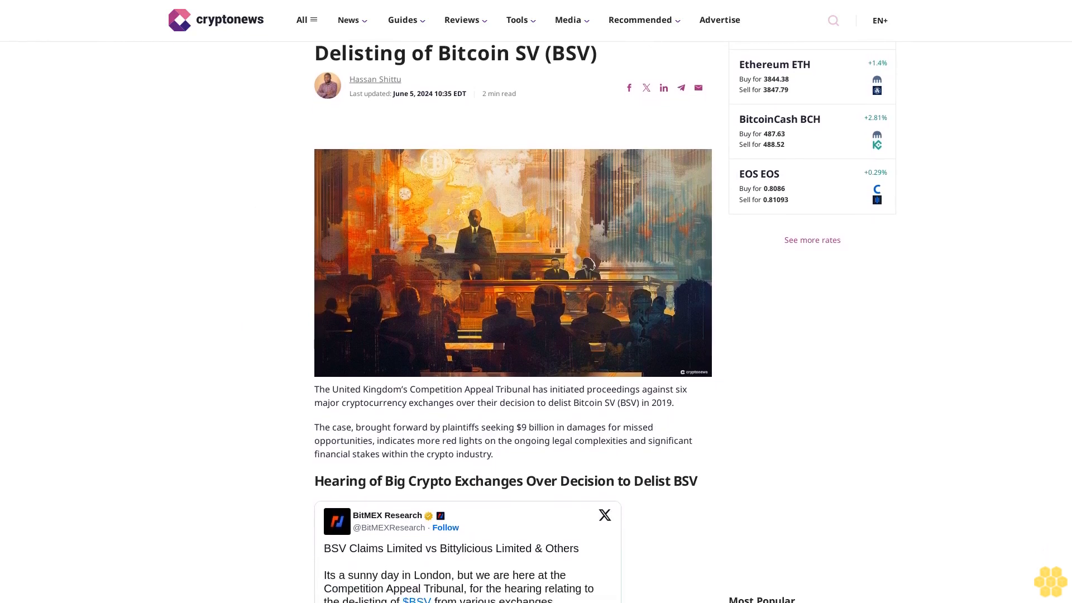
pyautogui.scroll(-3)
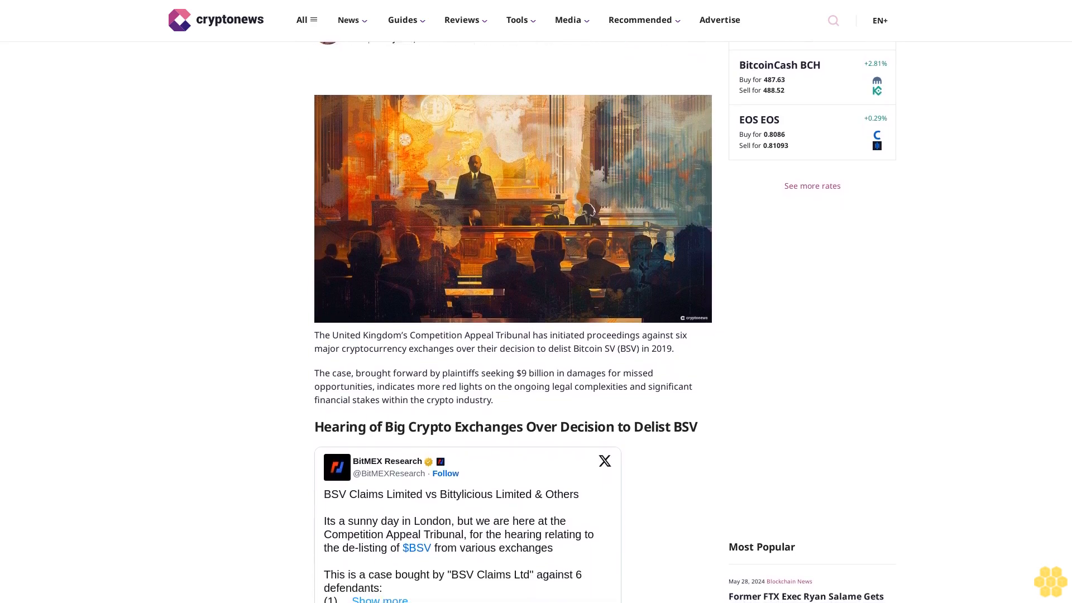
pyautogui.scroll(-3)
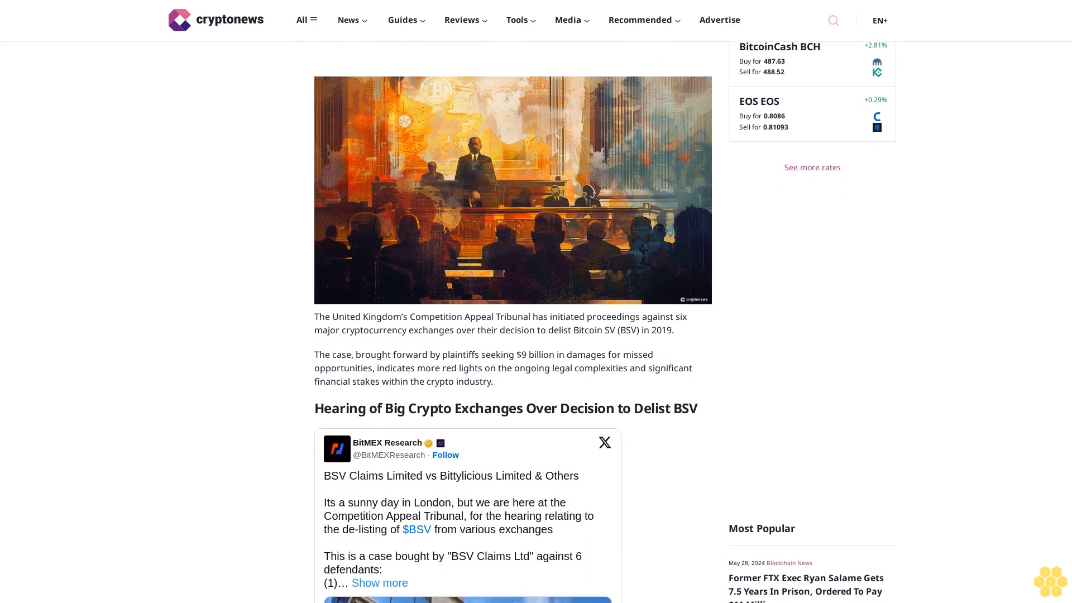
pyautogui.scroll(-3)
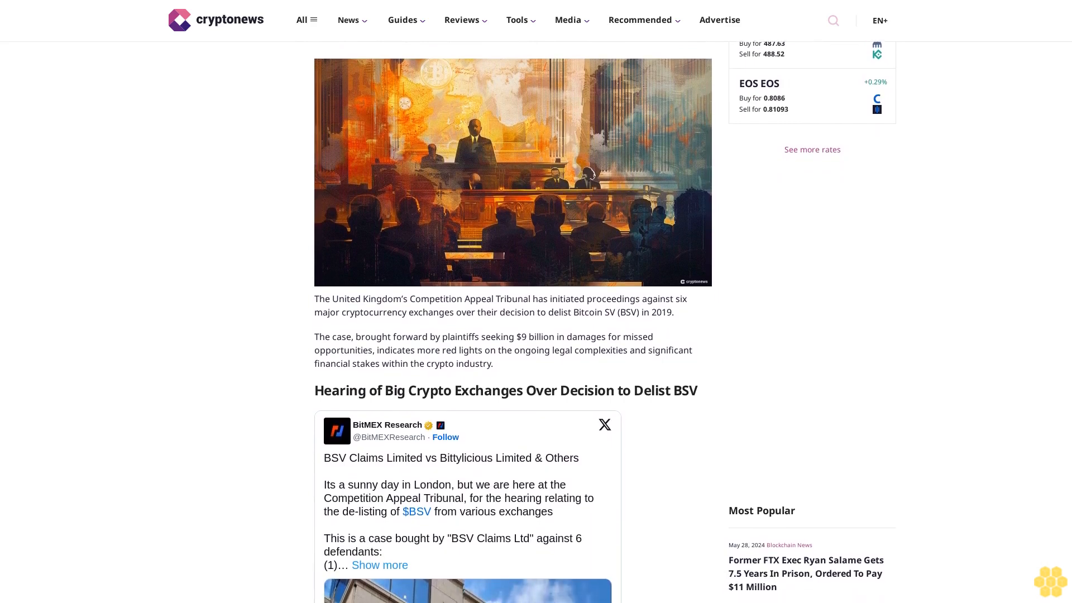
pyautogui.scroll(-3)
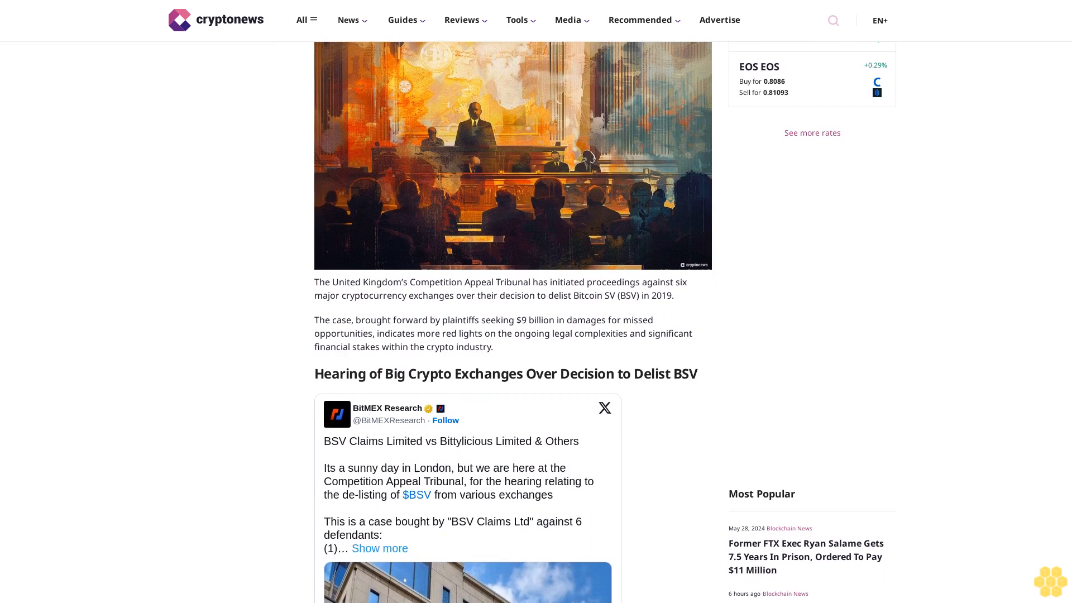
pyautogui.scroll(-3)
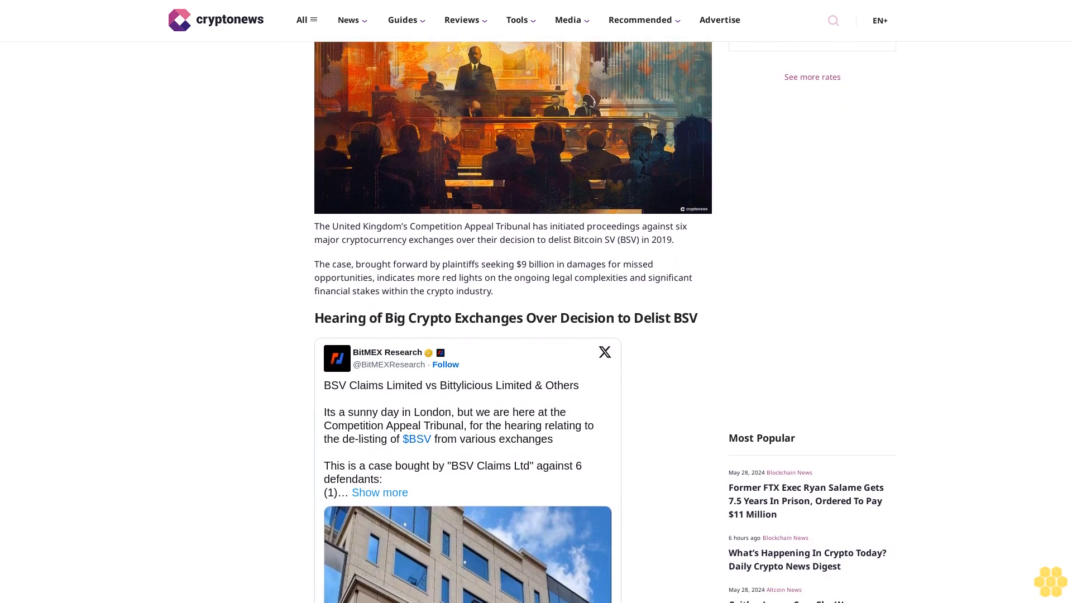
pyautogui.scroll(-3)
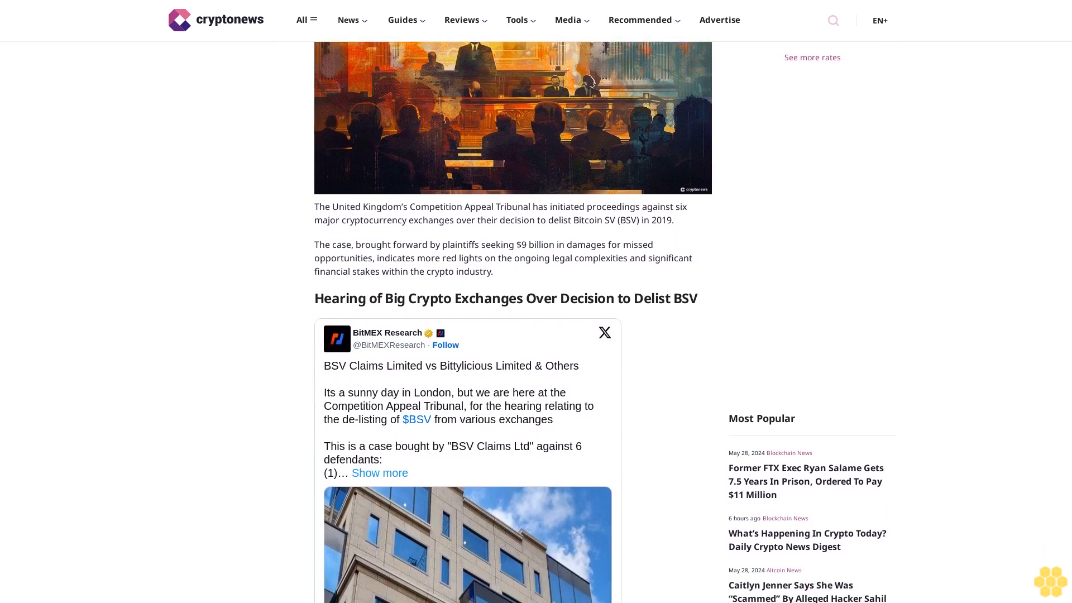
pyautogui.scroll(-3)
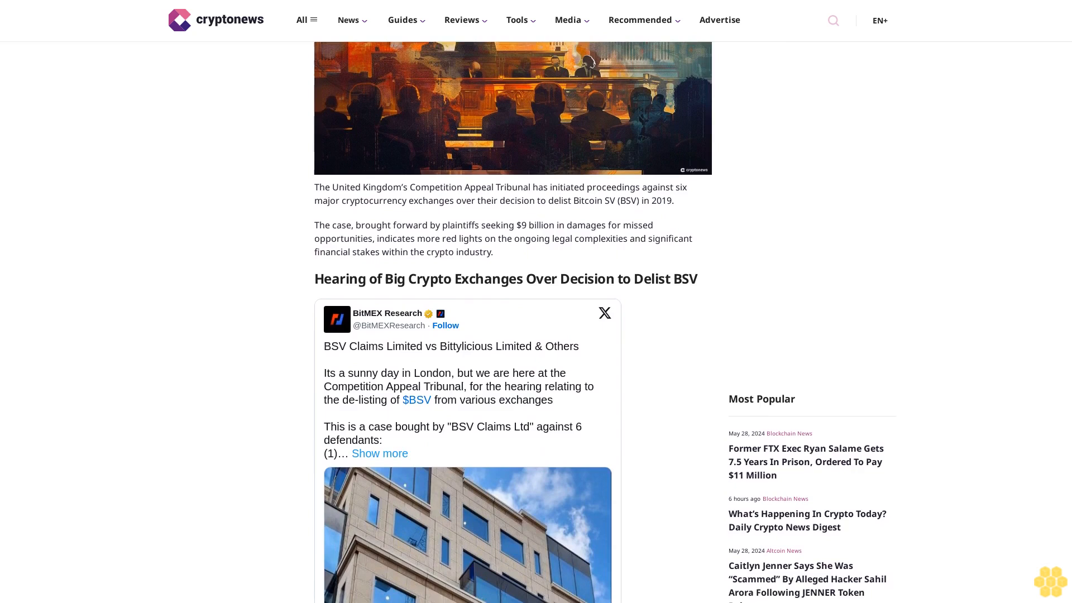
pyautogui.scroll(-3)
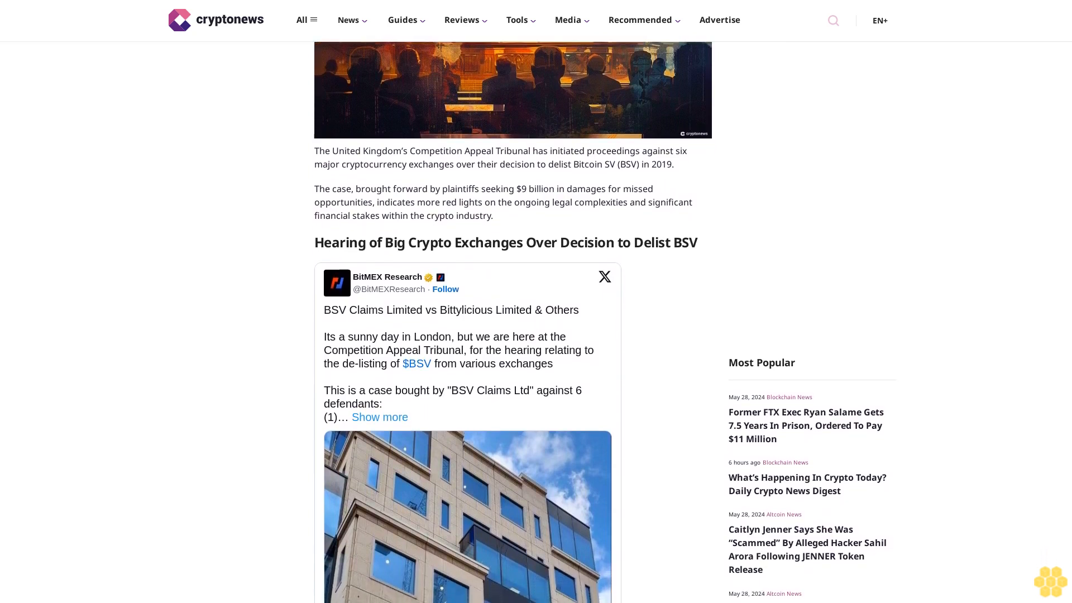
pyautogui.scroll(-3)
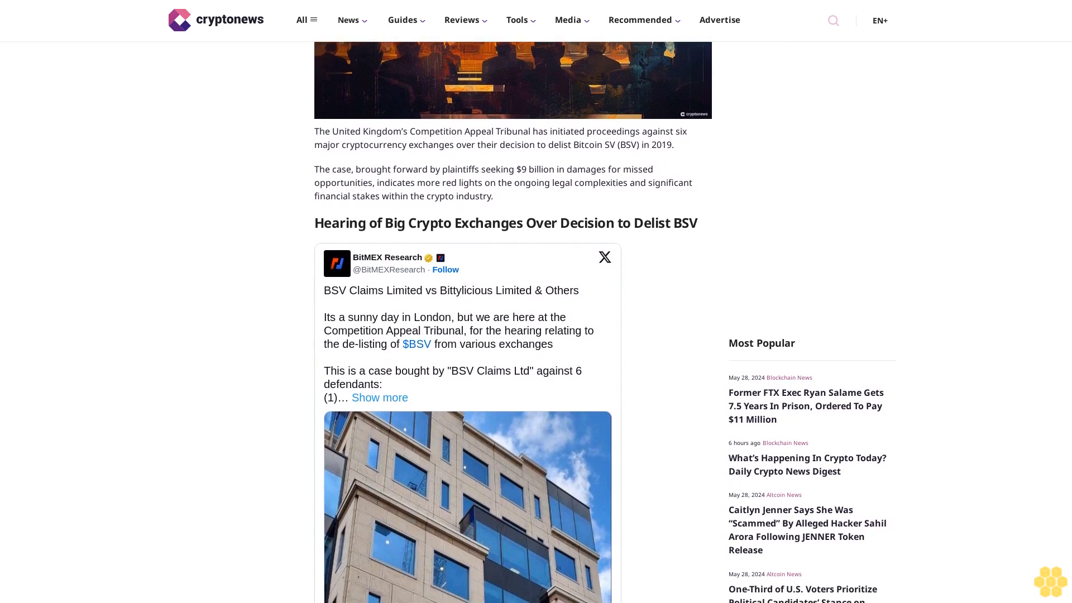
pyautogui.scroll(-3)
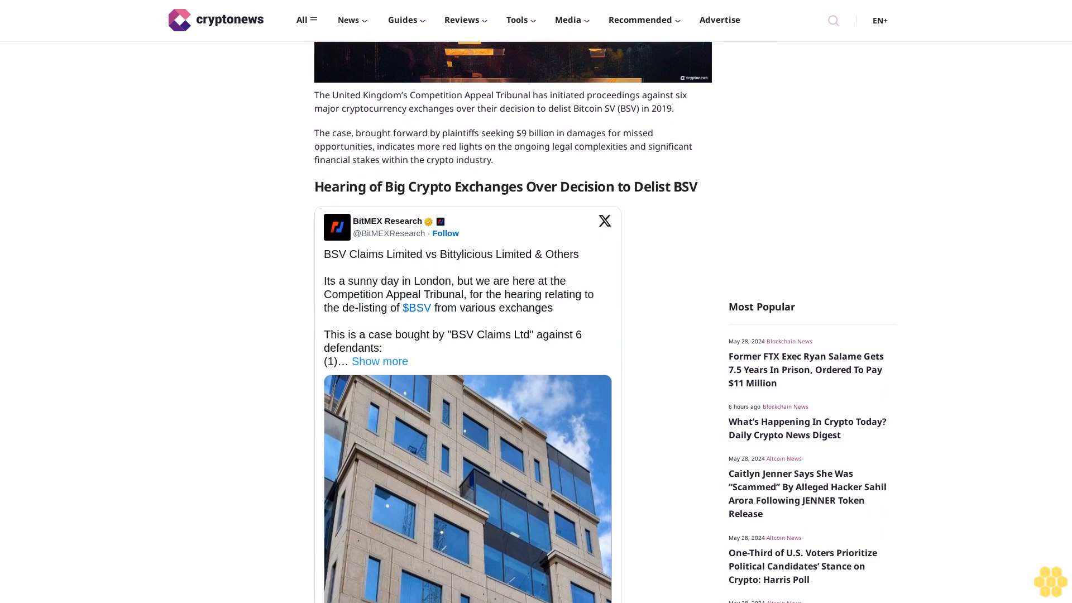
pyautogui.scroll(-3)
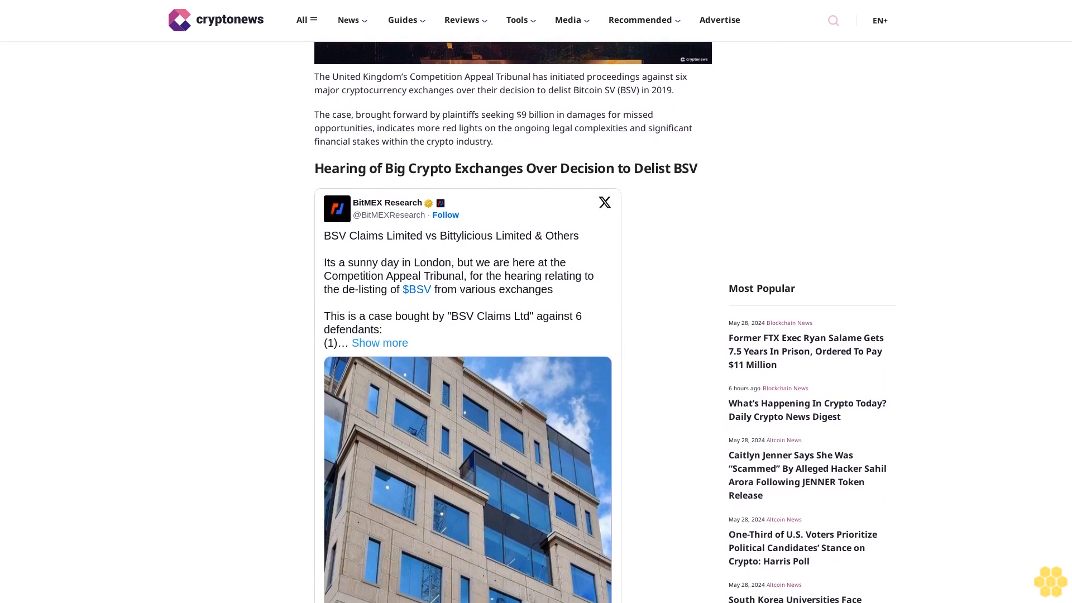
pyautogui.scroll(-3)
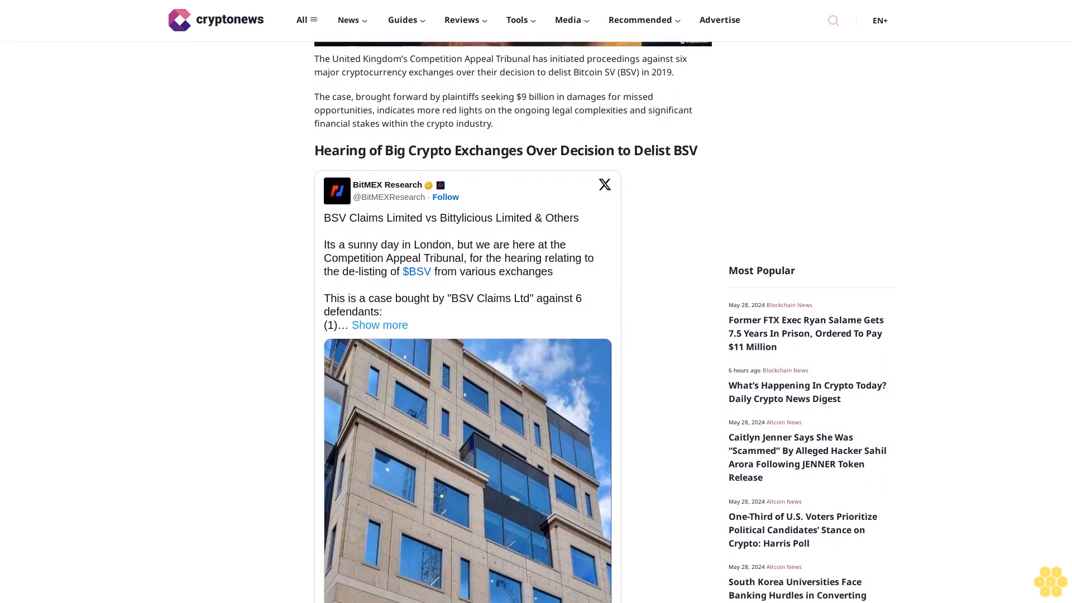
pyautogui.scroll(-3)
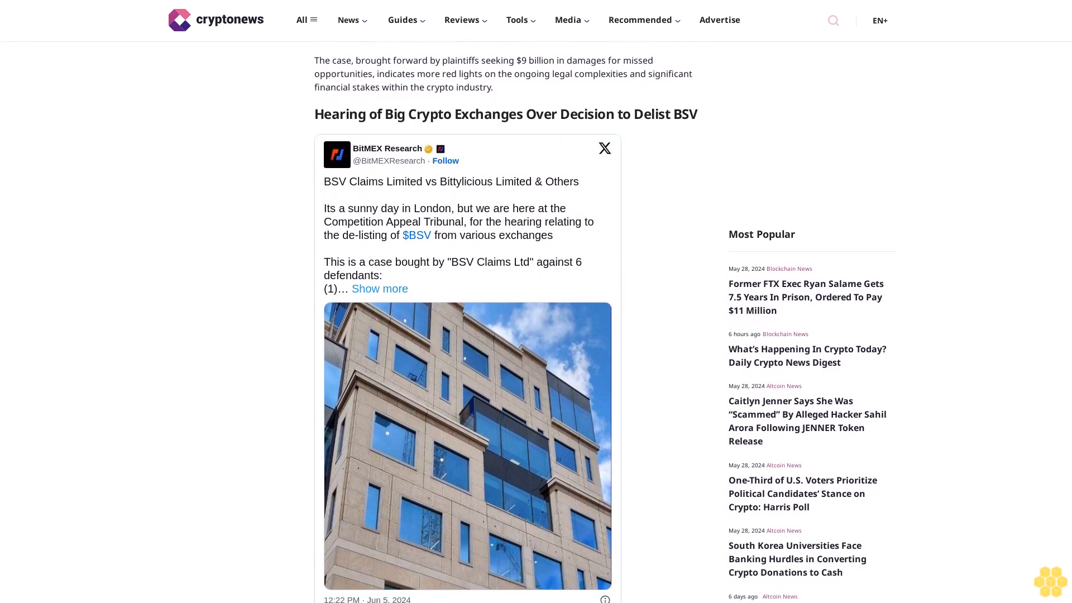
pyautogui.scroll(-3)
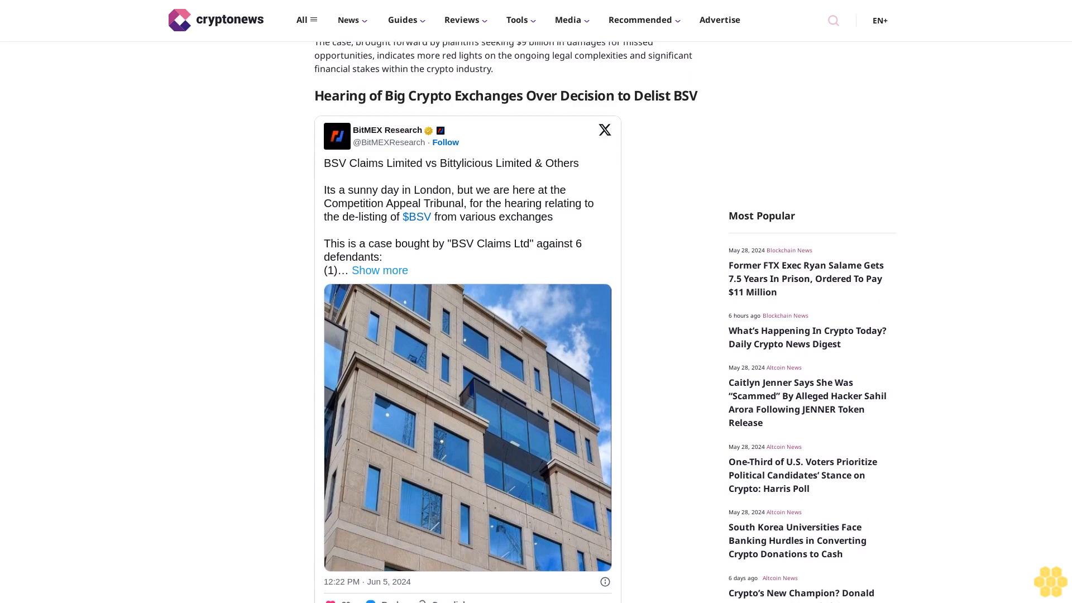
pyautogui.scroll(-3)
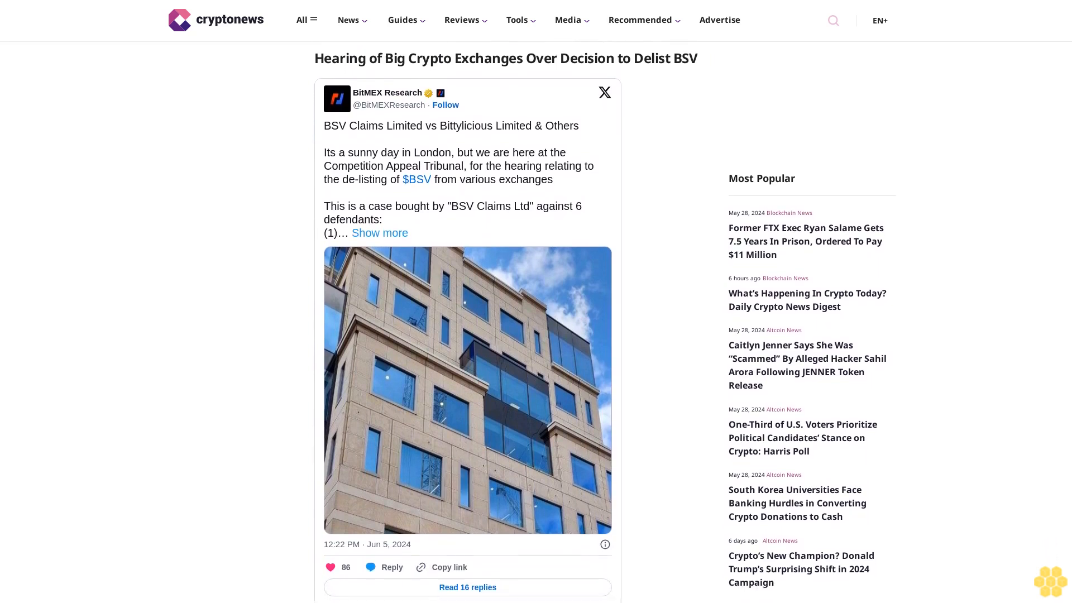
pyautogui.scroll(-3)
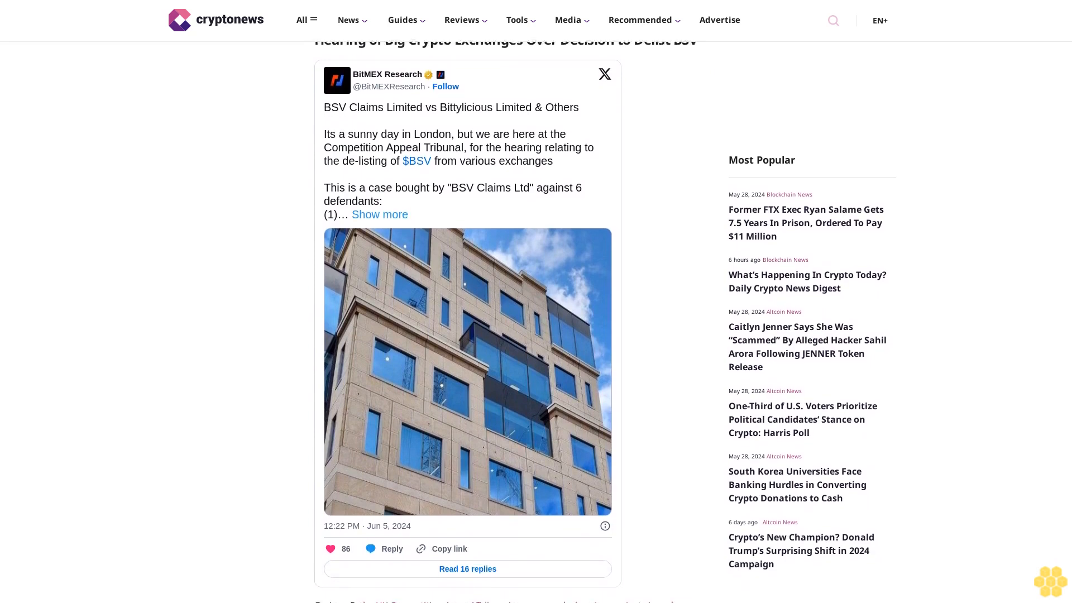
pyautogui.scroll(-3)
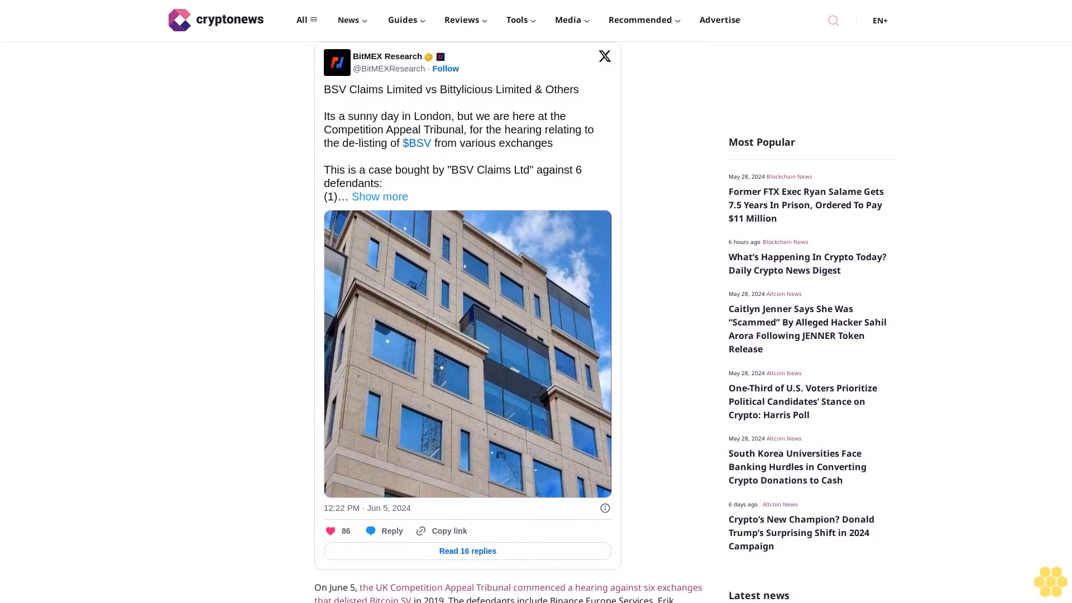
pyautogui.scroll(-3)
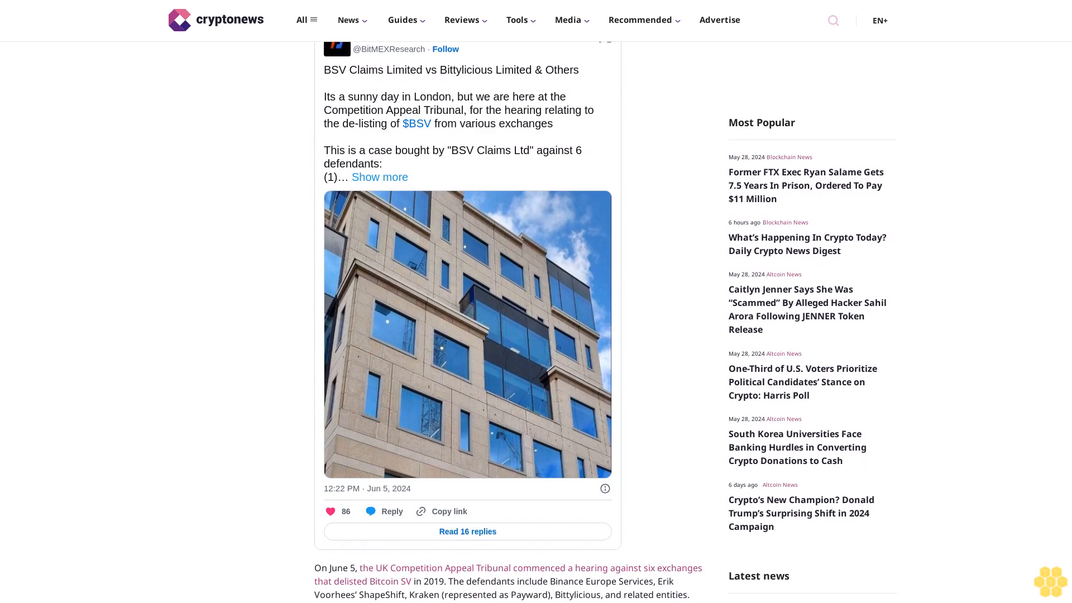
pyautogui.scroll(-3)
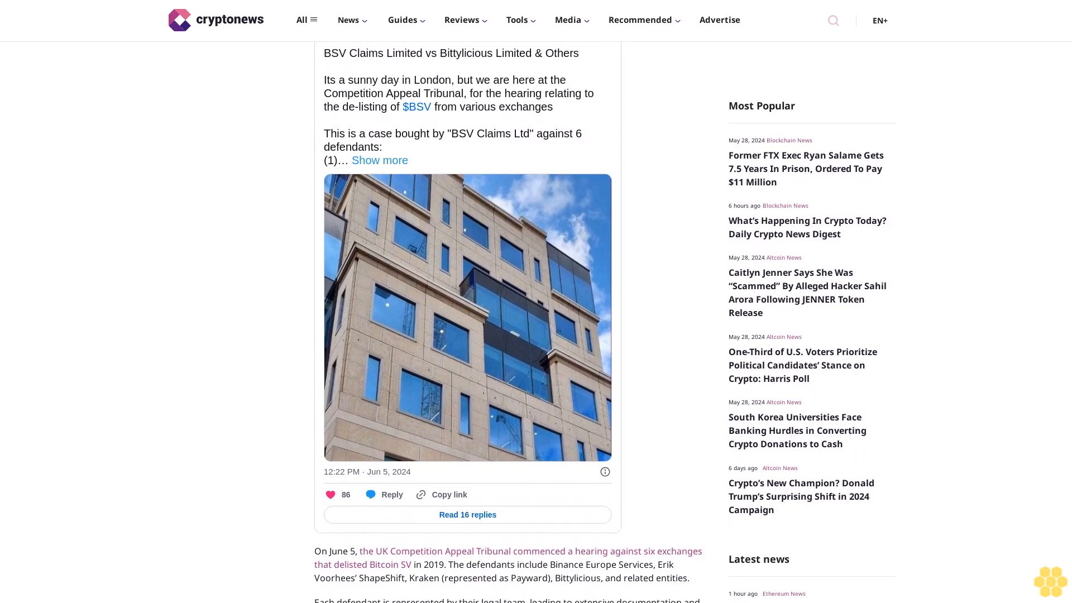
pyautogui.scroll(-3)
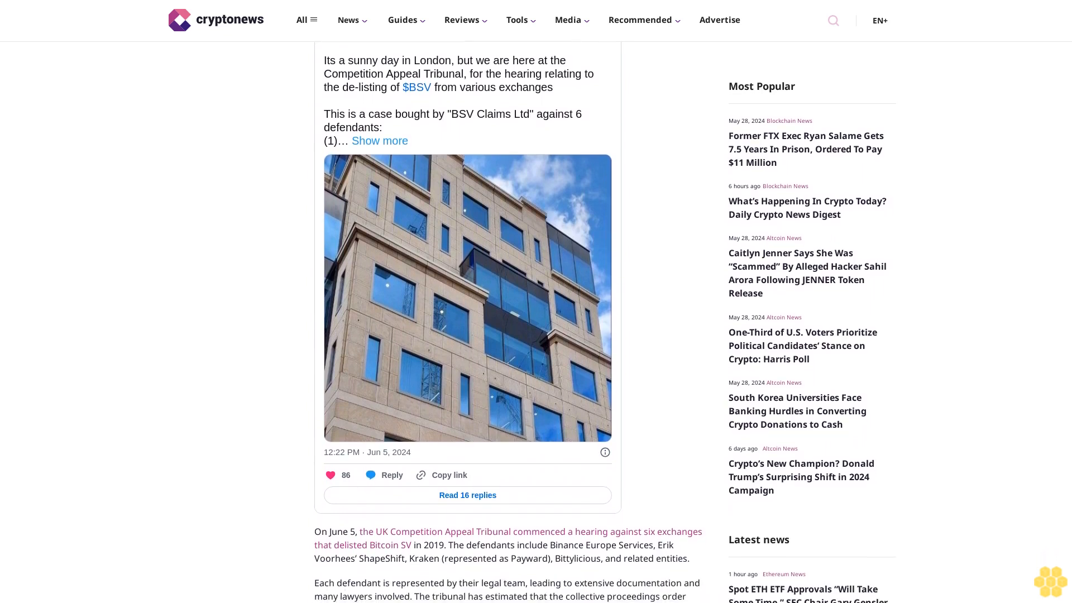
pyautogui.scroll(-3)
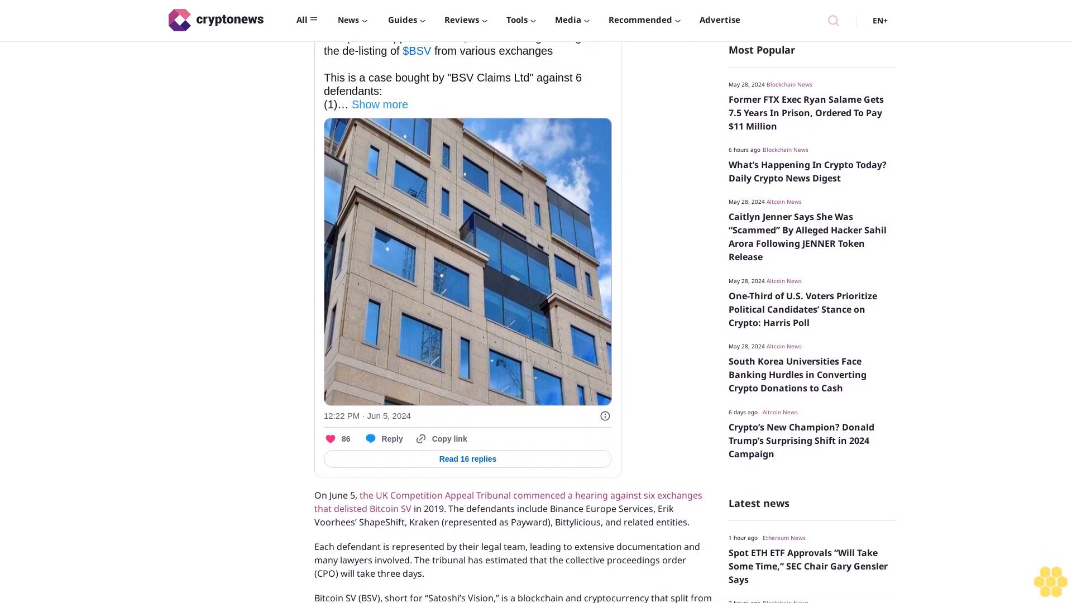
pyautogui.scroll(-3)
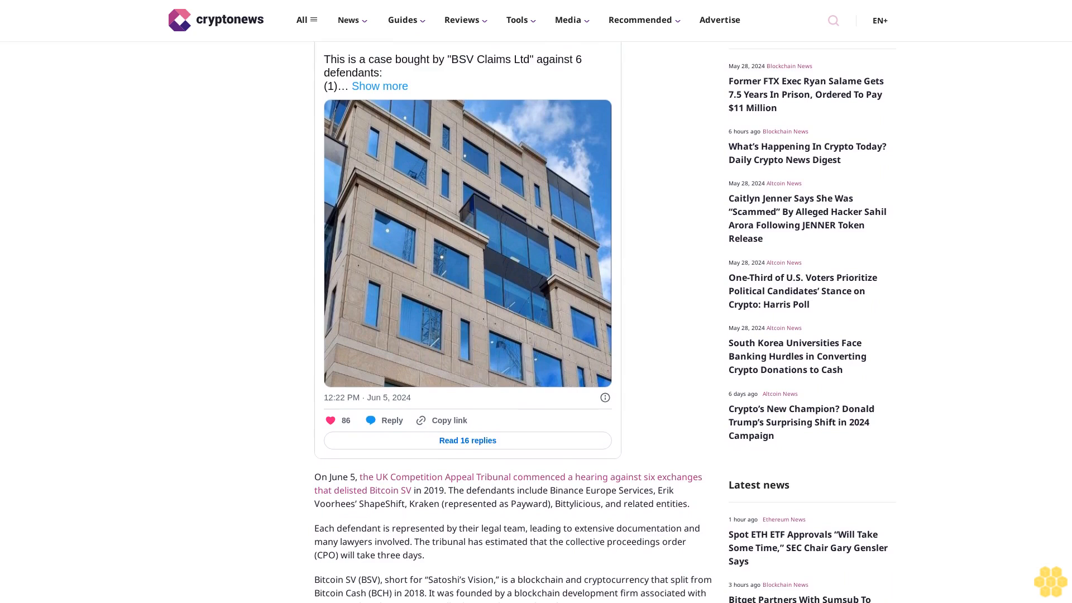
pyautogui.scroll(-3)
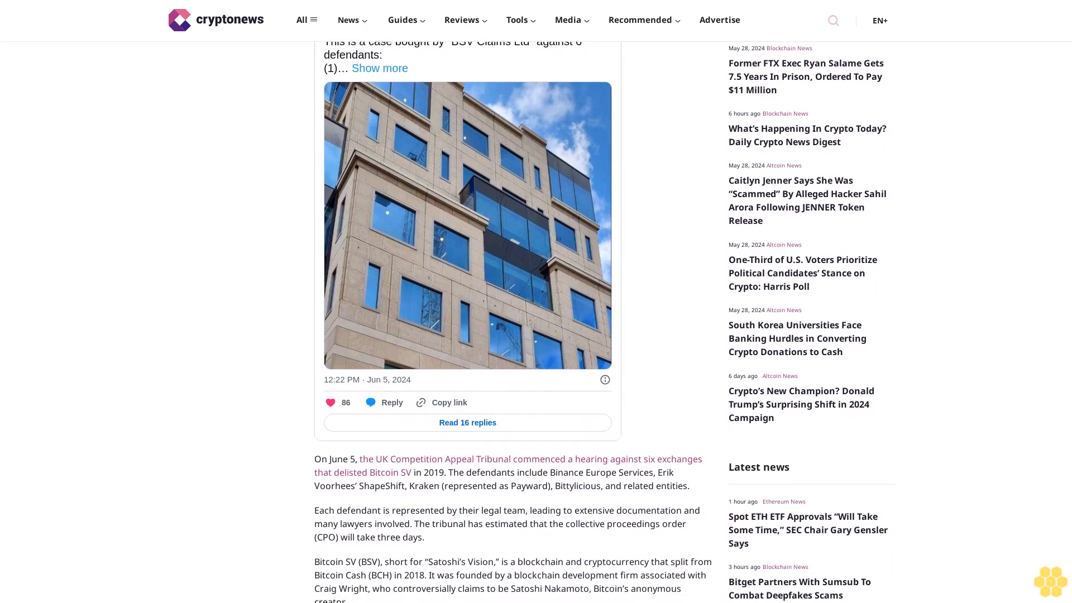
pyautogui.scroll(-3)
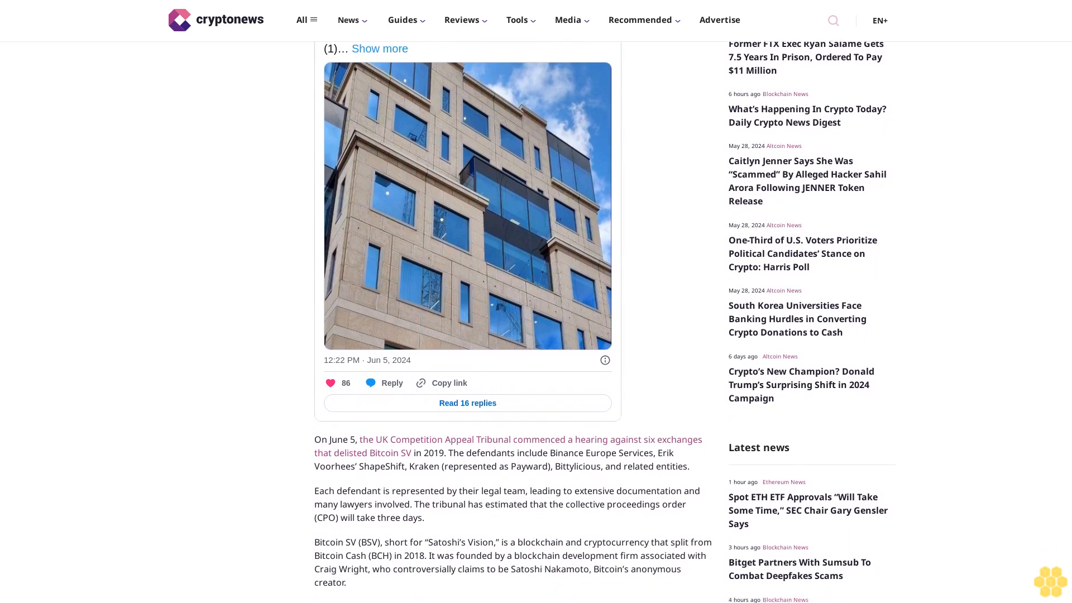
pyautogui.scroll(-3)
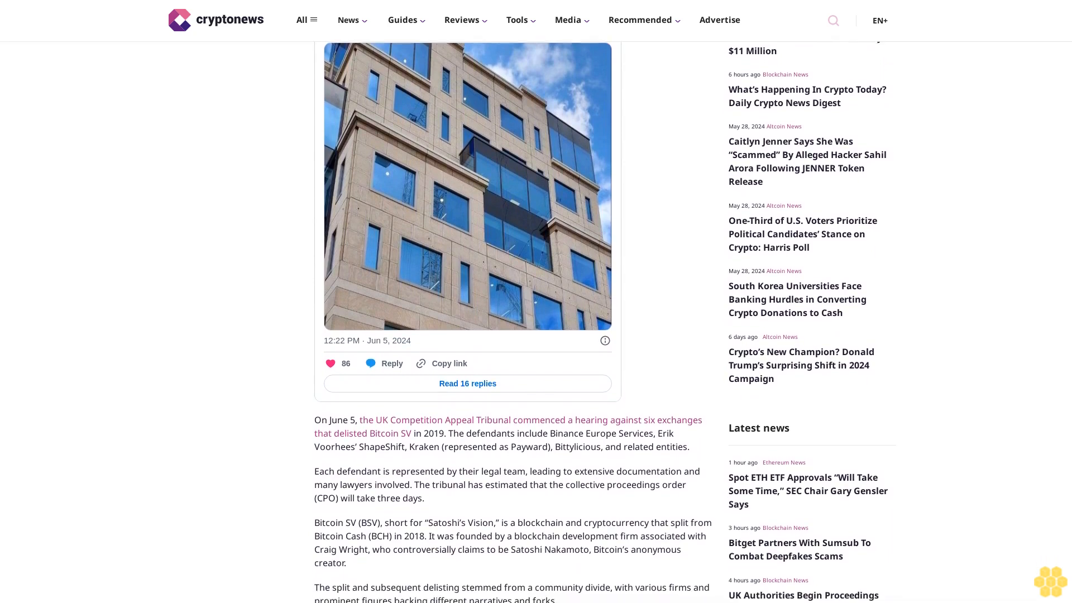
pyautogui.scroll(-3)
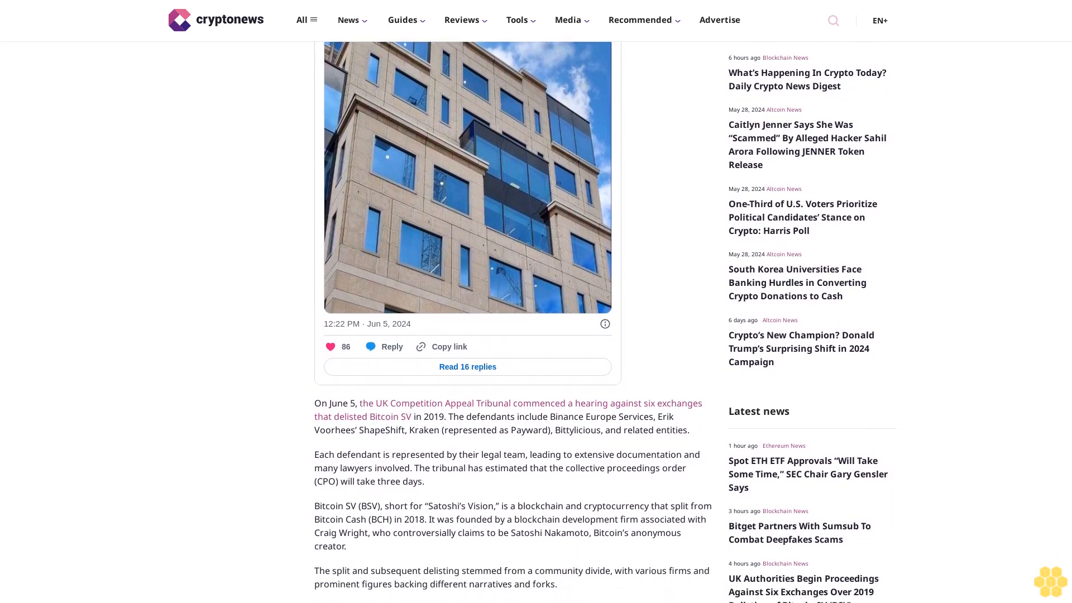
pyautogui.scroll(-3)
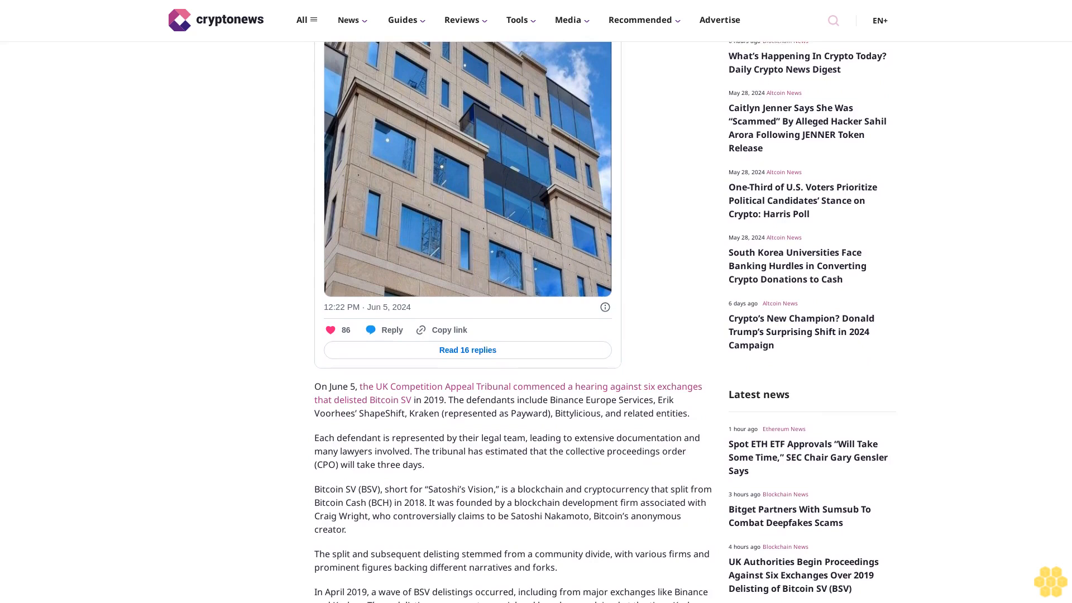
pyautogui.scroll(-3)
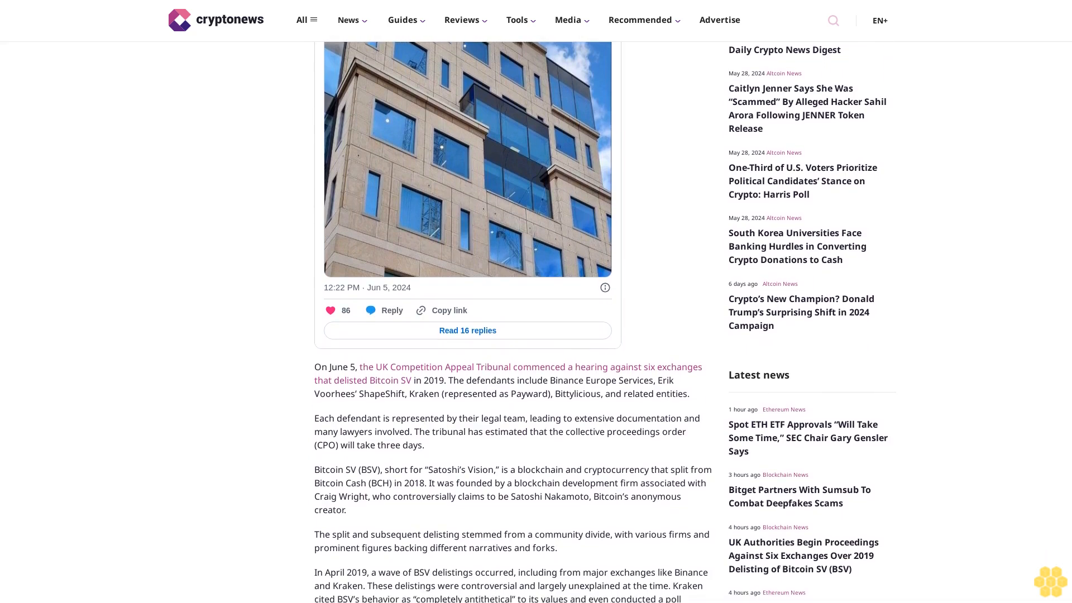
pyautogui.scroll(-3)
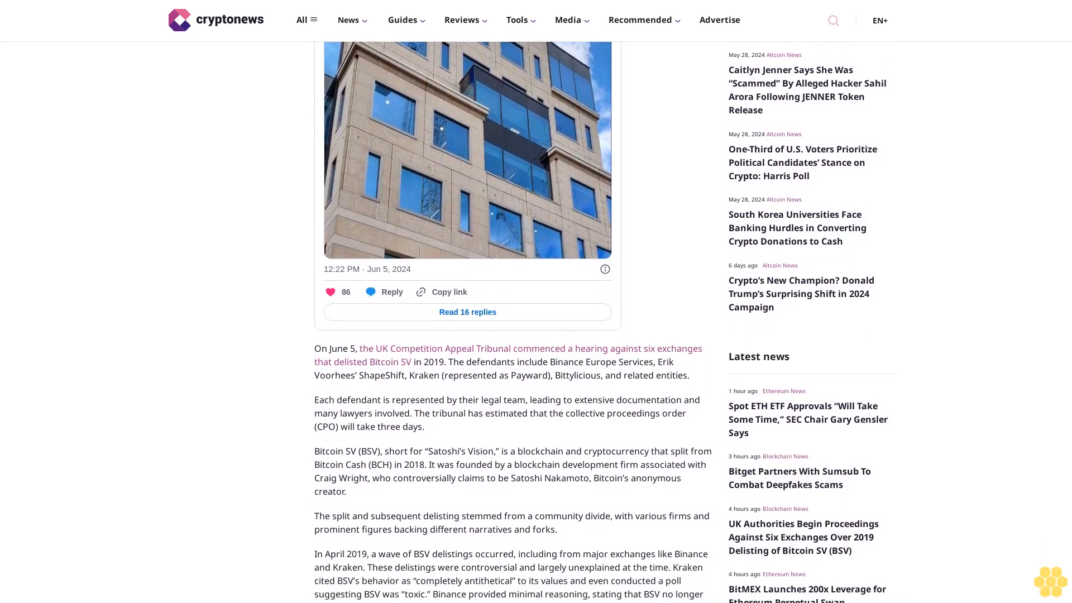
pyautogui.scroll(-3)
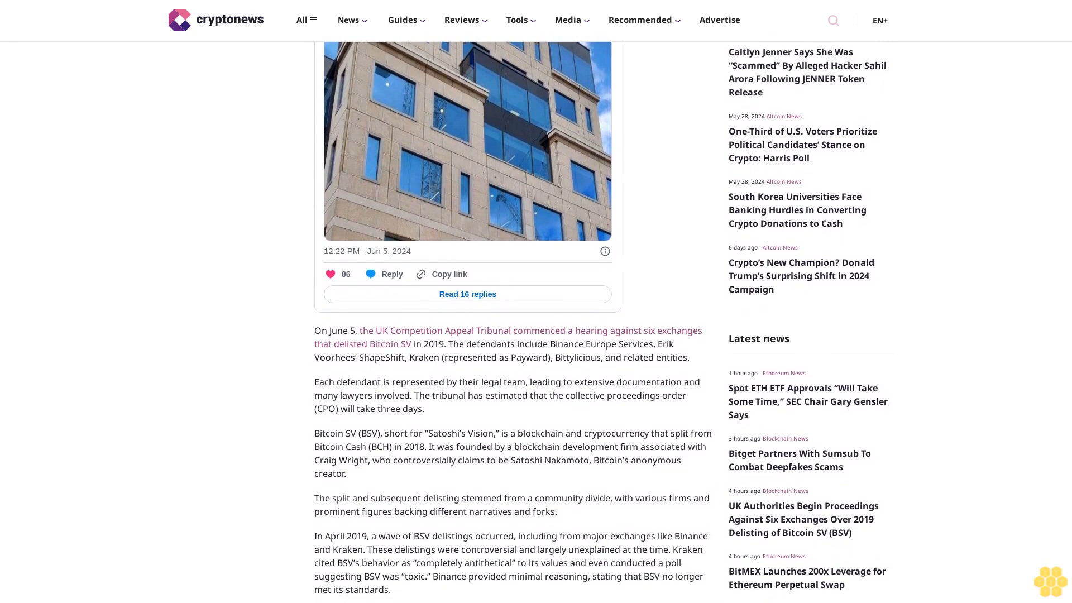
pyautogui.scroll(-3)
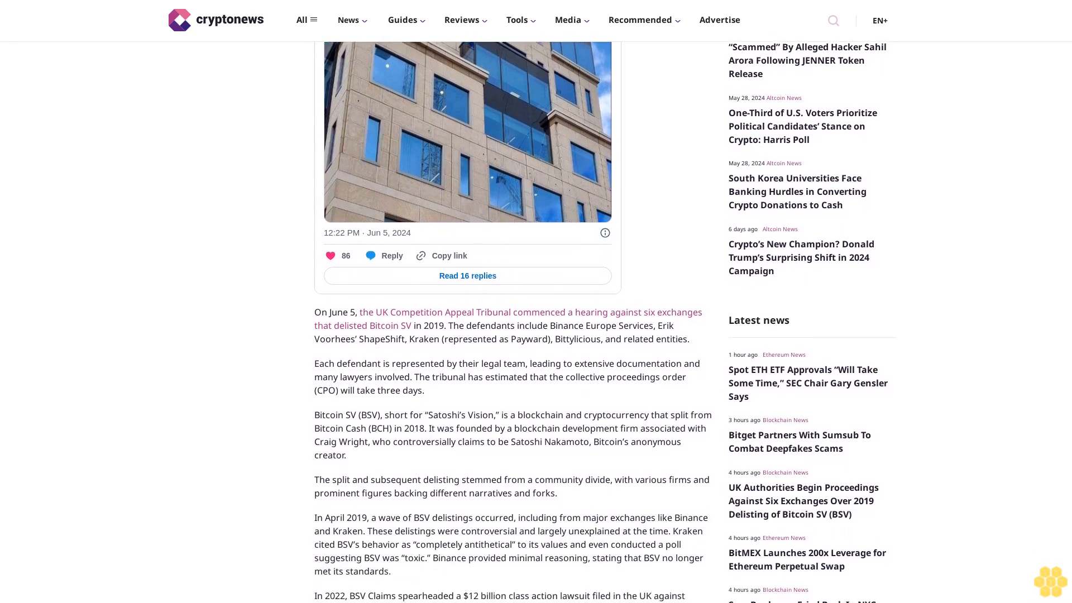
pyautogui.scroll(-3)
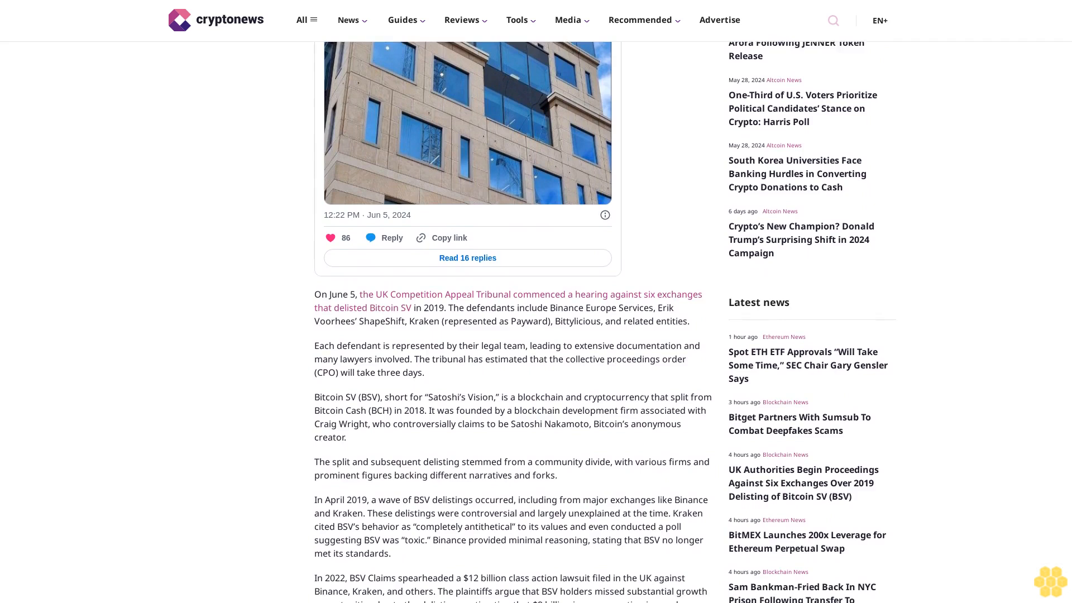
pyautogui.scroll(-3)
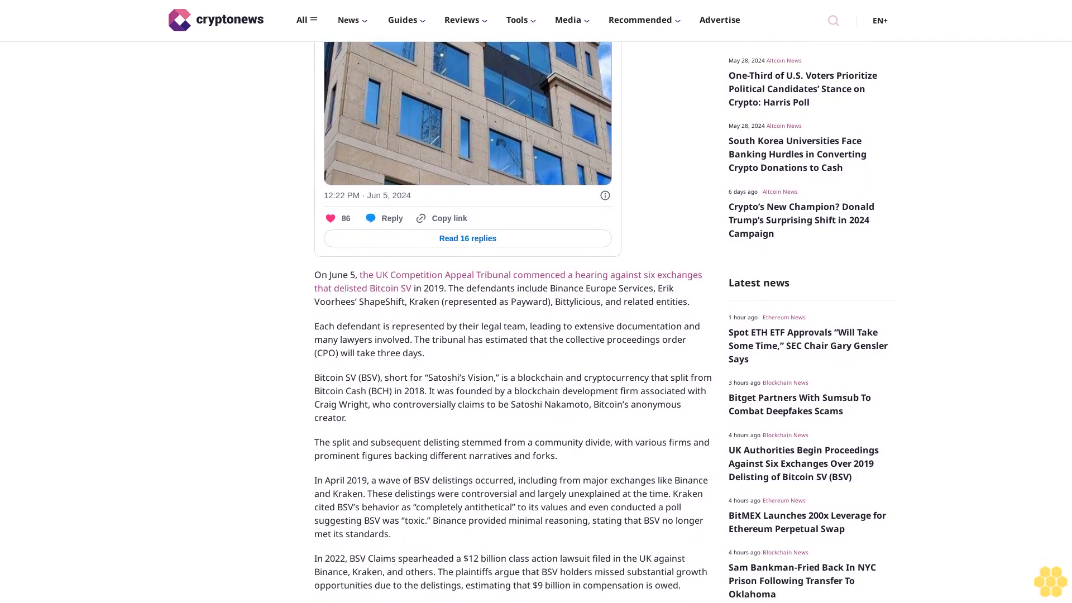
pyautogui.scroll(-3)
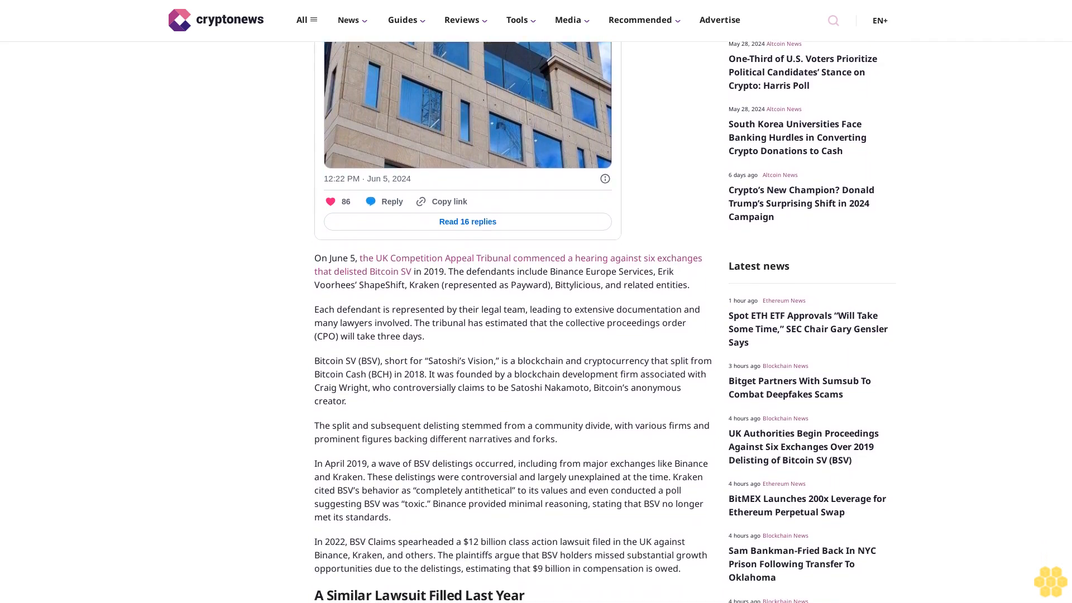
pyautogui.scroll(-3)
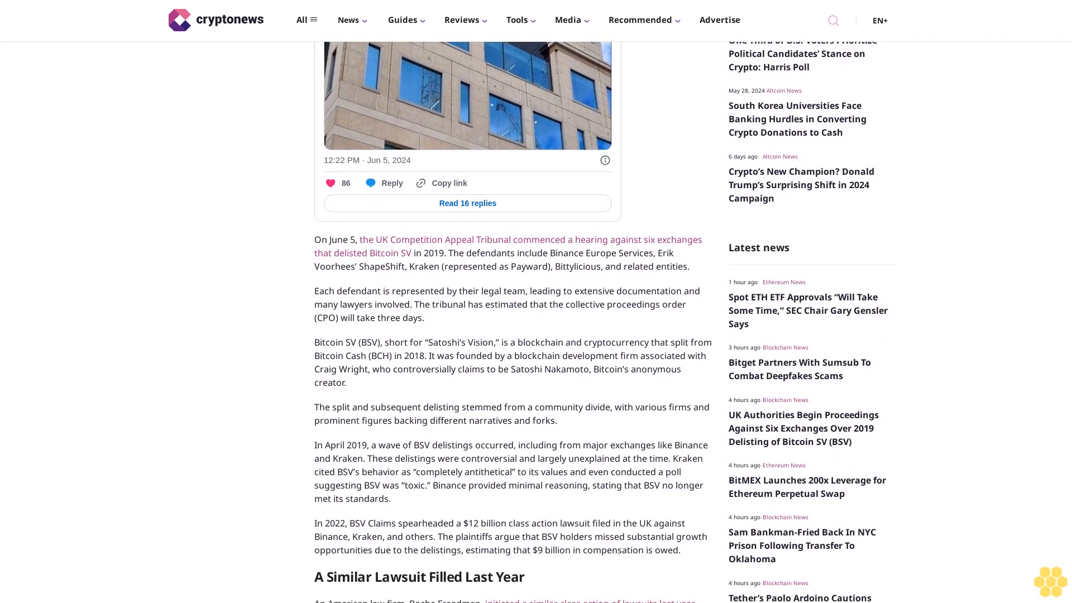
pyautogui.scroll(-3)
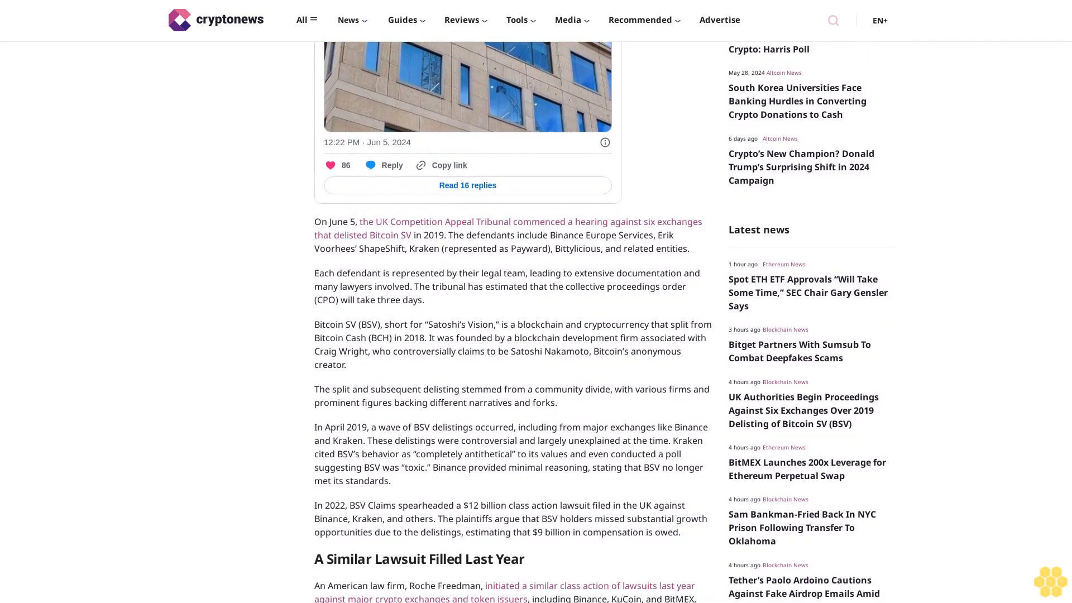
pyautogui.scroll(-3)
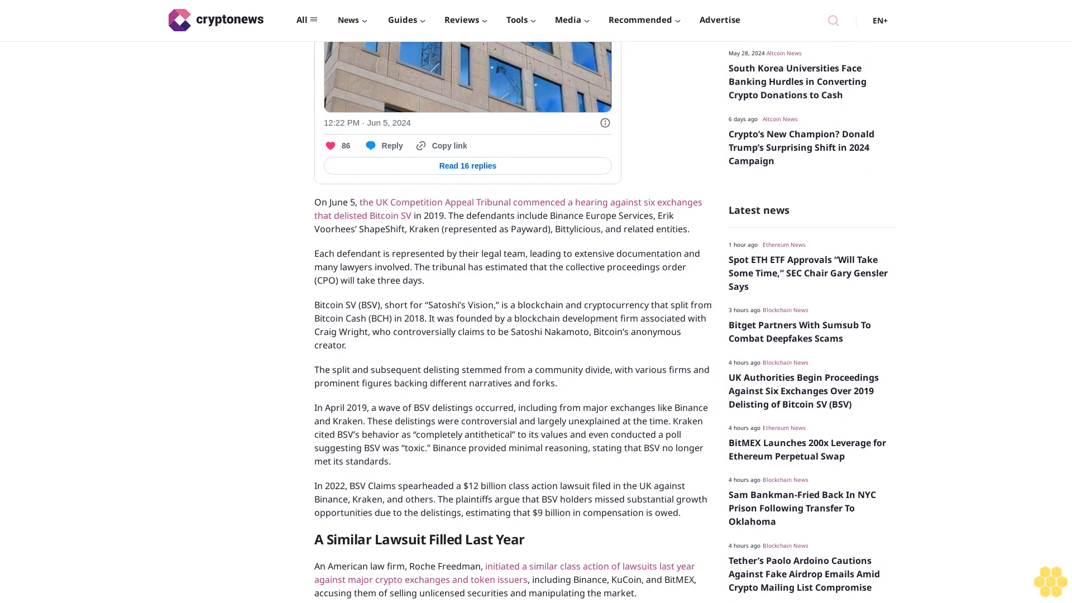
pyautogui.scroll(-3)
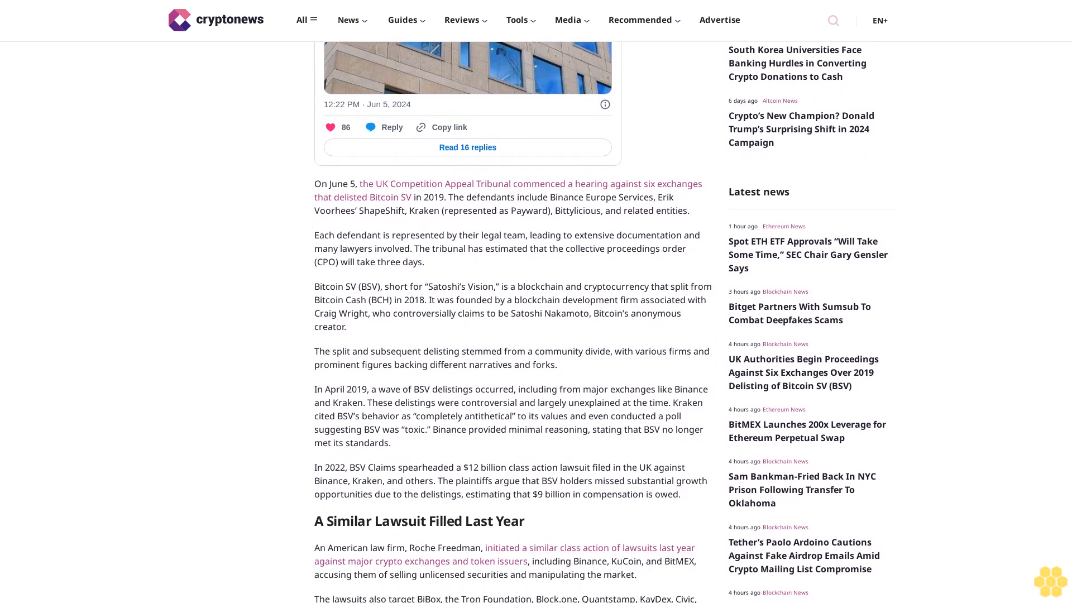
pyautogui.scroll(-3)
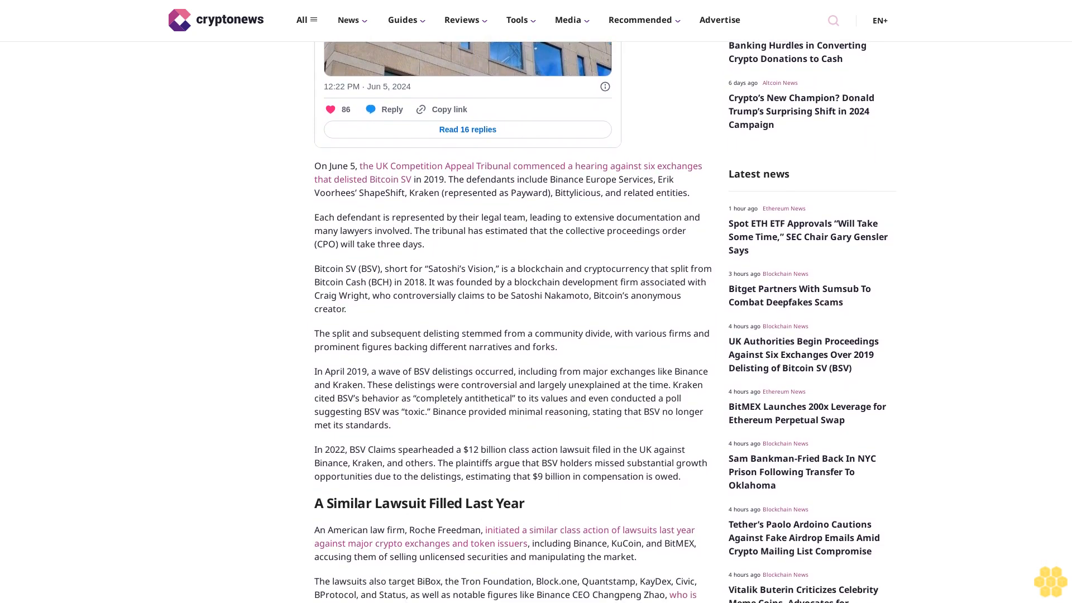
pyautogui.scroll(-3)
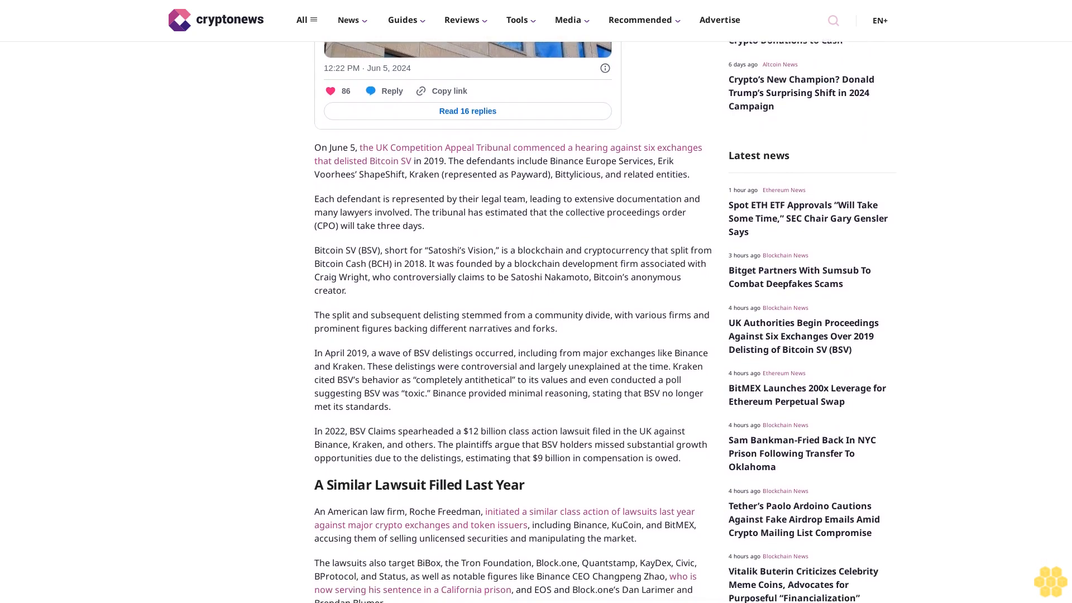
pyautogui.scroll(-3)
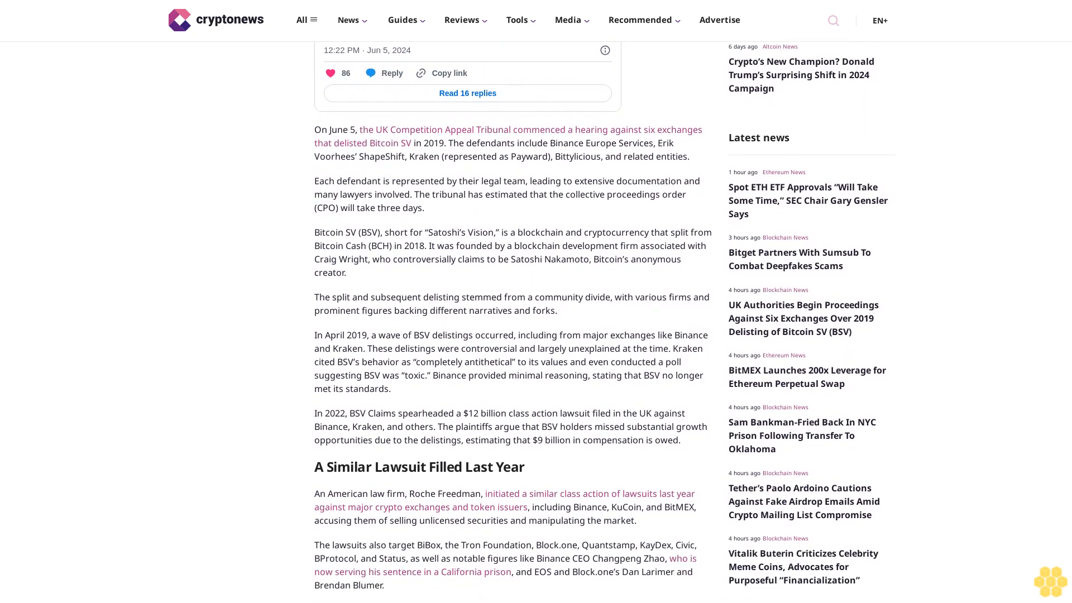
pyautogui.scroll(-3)
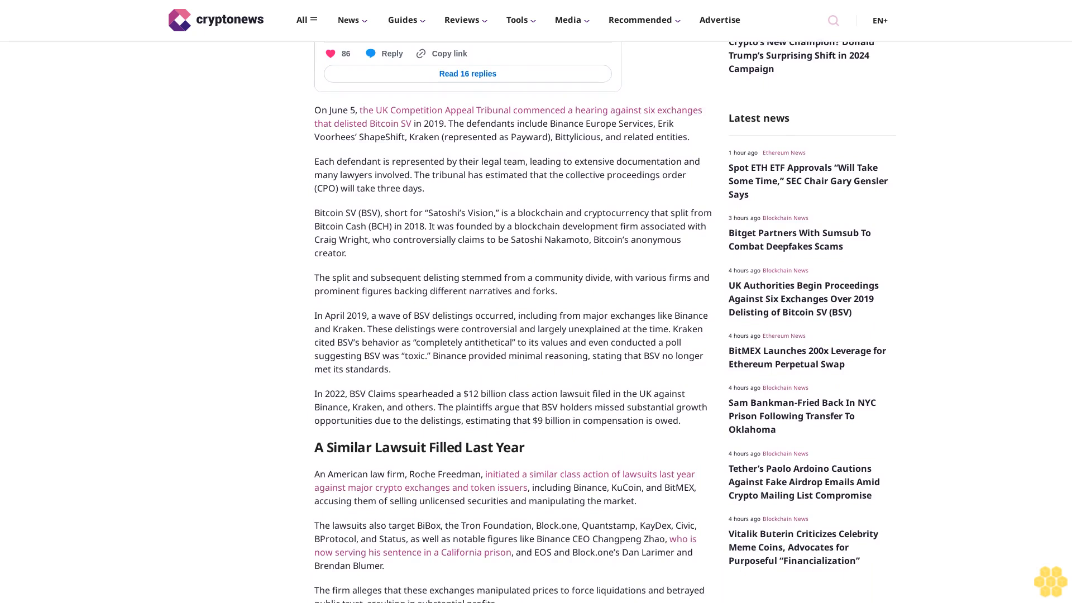
pyautogui.scroll(-3)
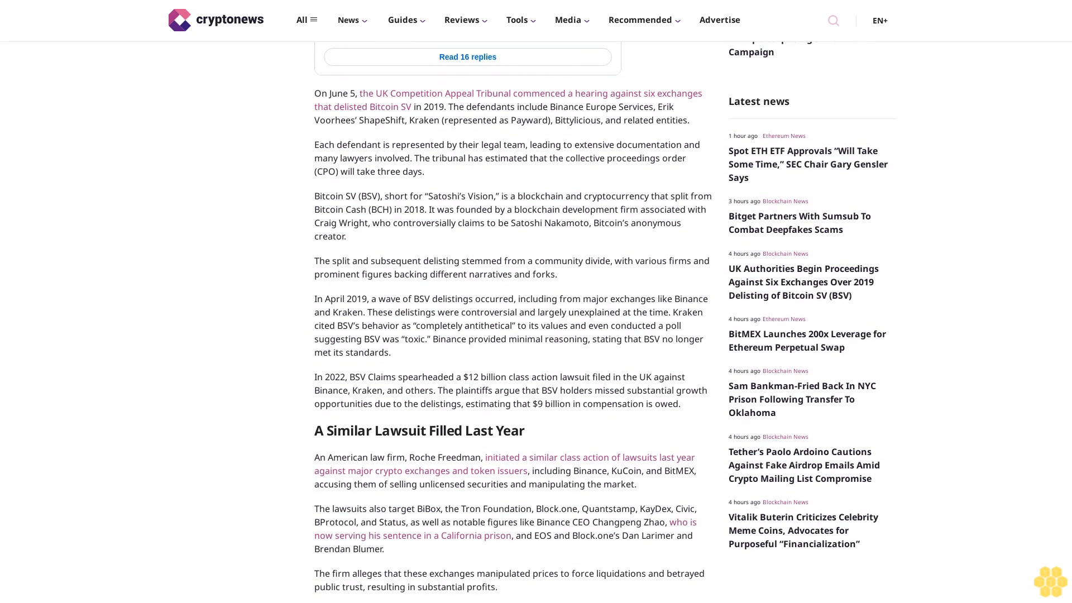
pyautogui.scroll(-3)
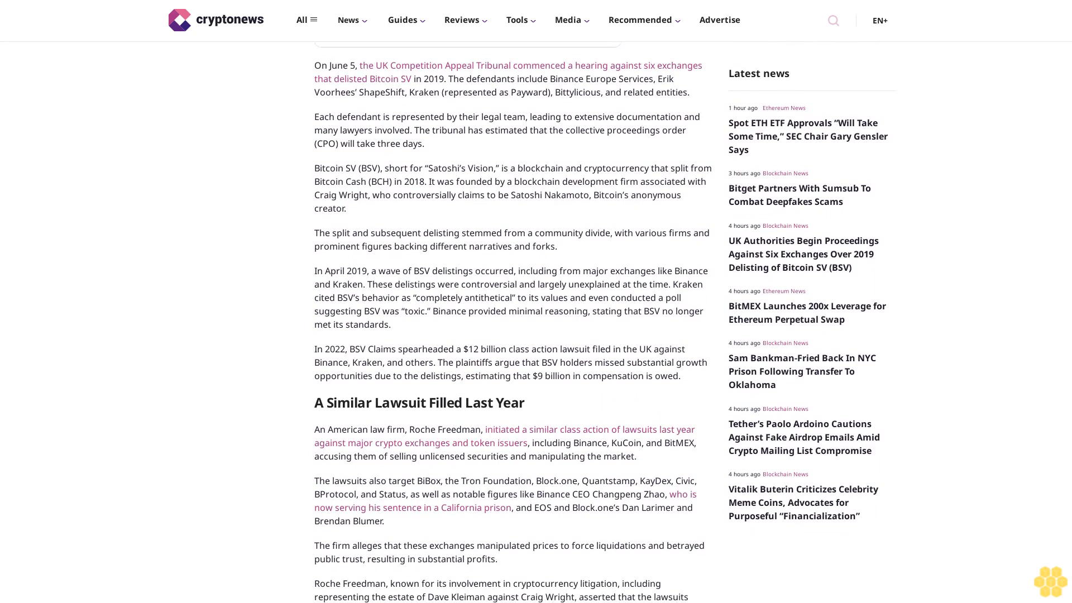
pyautogui.scroll(-3)
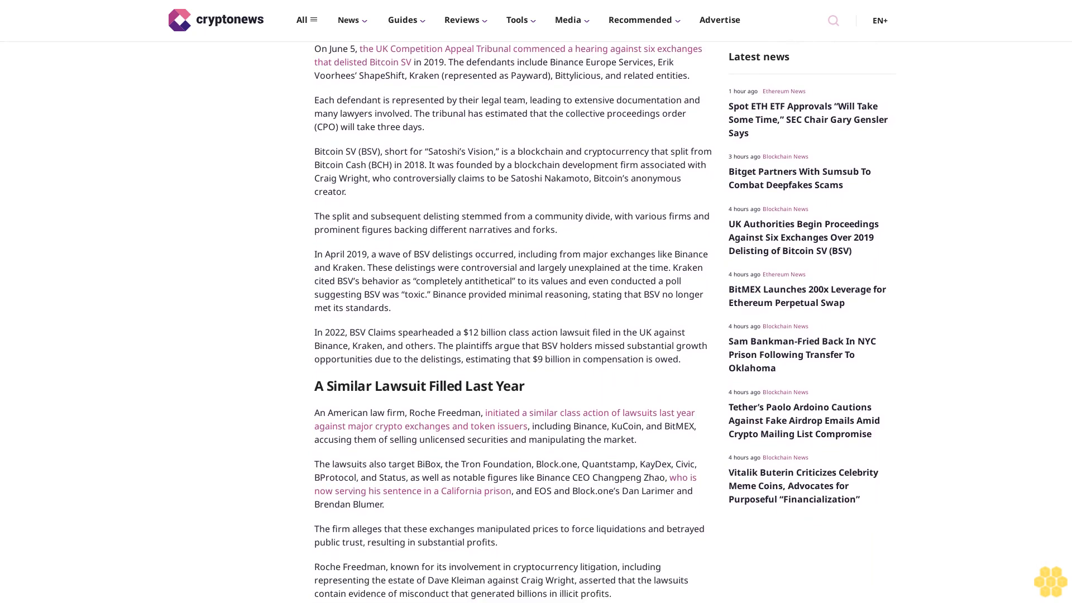
pyautogui.scroll(-3)
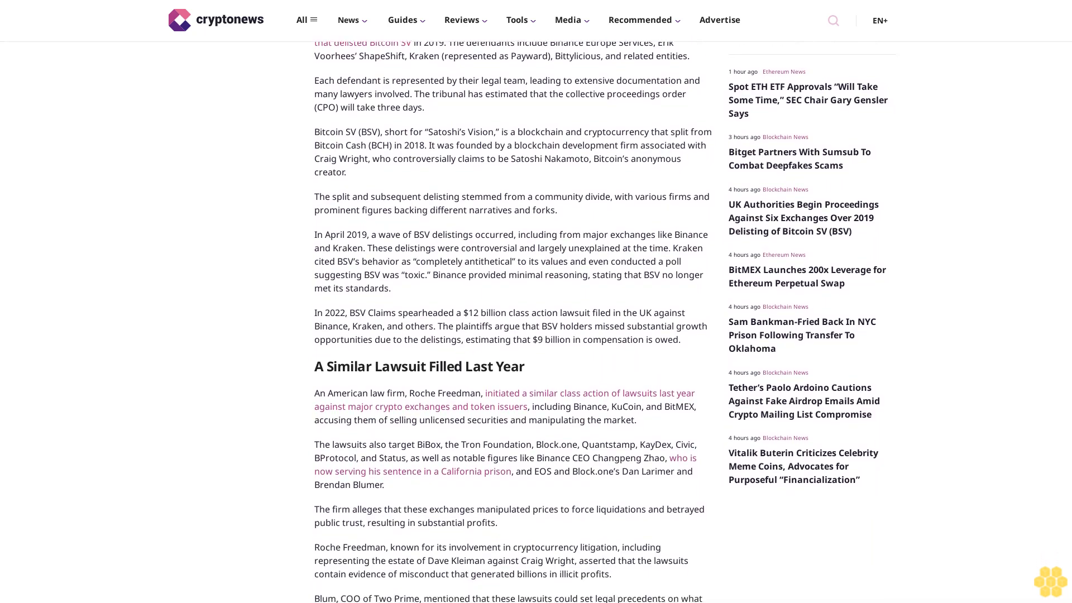
pyautogui.scroll(-3)
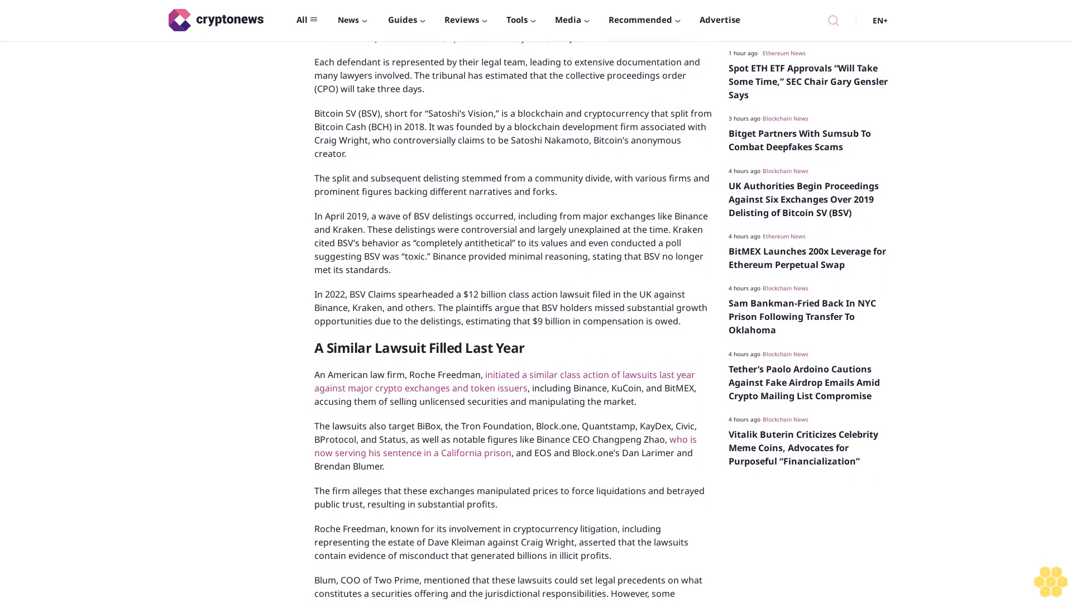
pyautogui.scroll(-3)
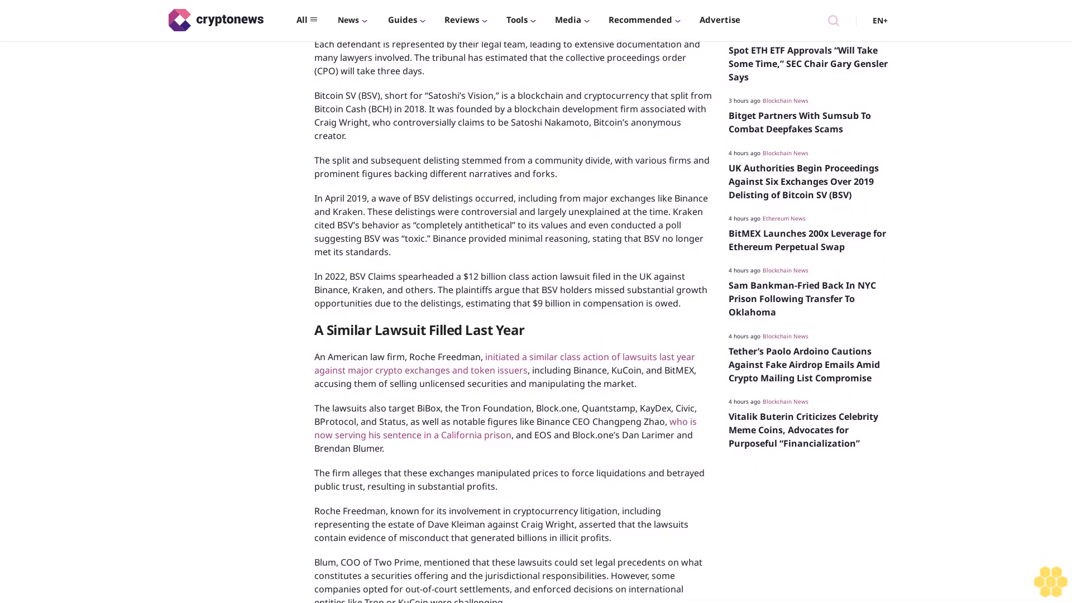
pyautogui.scroll(-3)
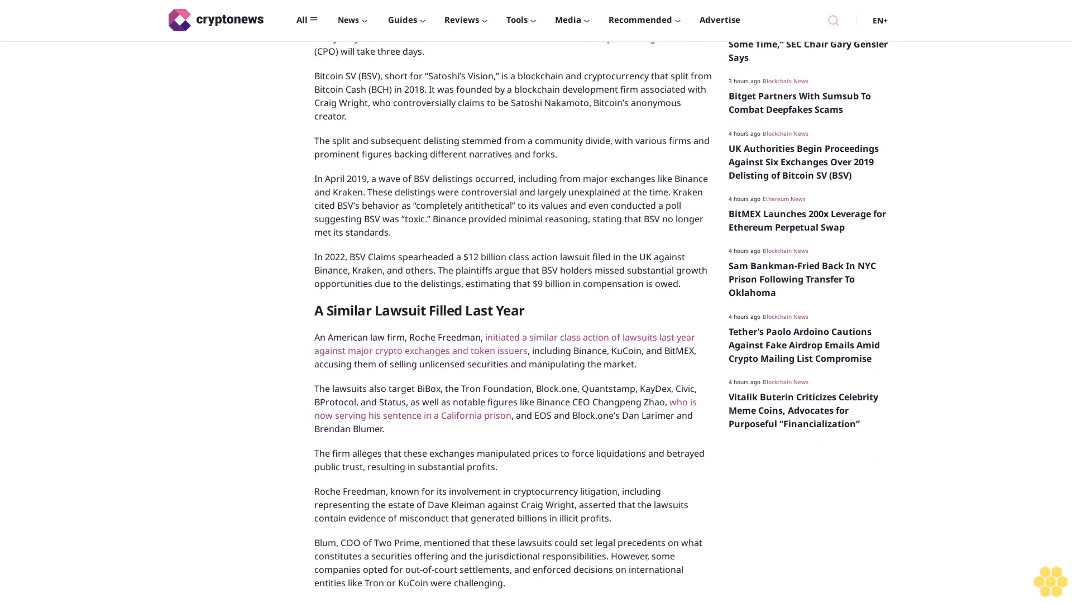
pyautogui.scroll(-3)
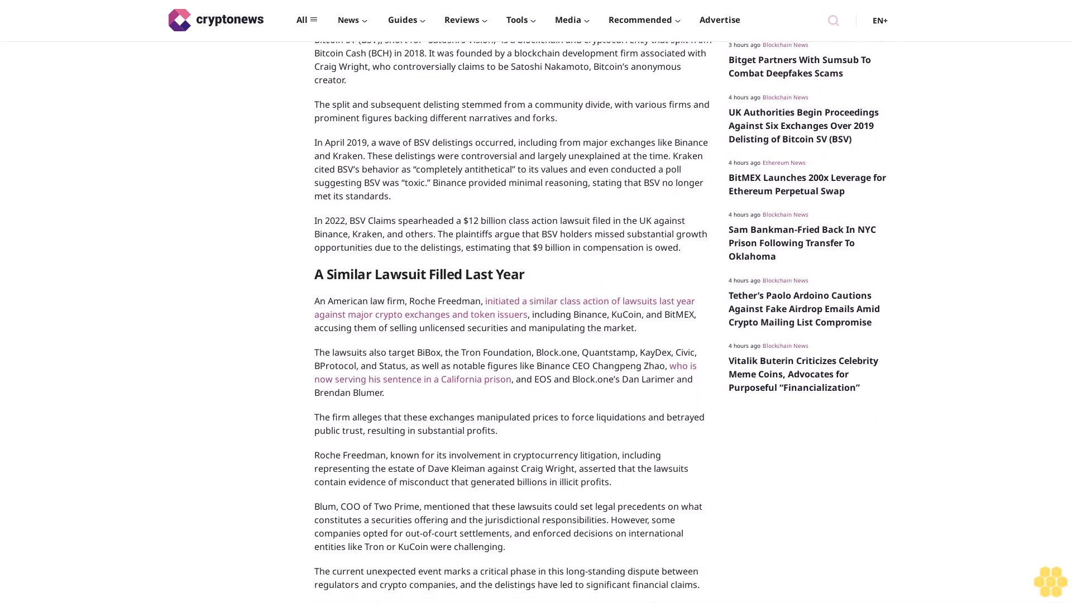
pyautogui.scroll(-3)
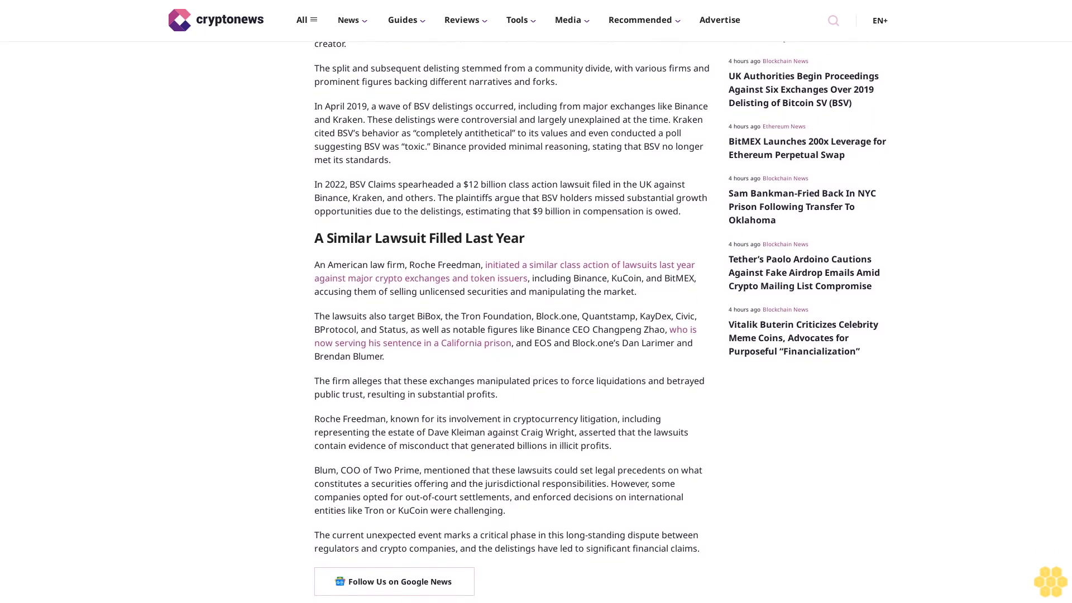
pyautogui.scroll(-3)
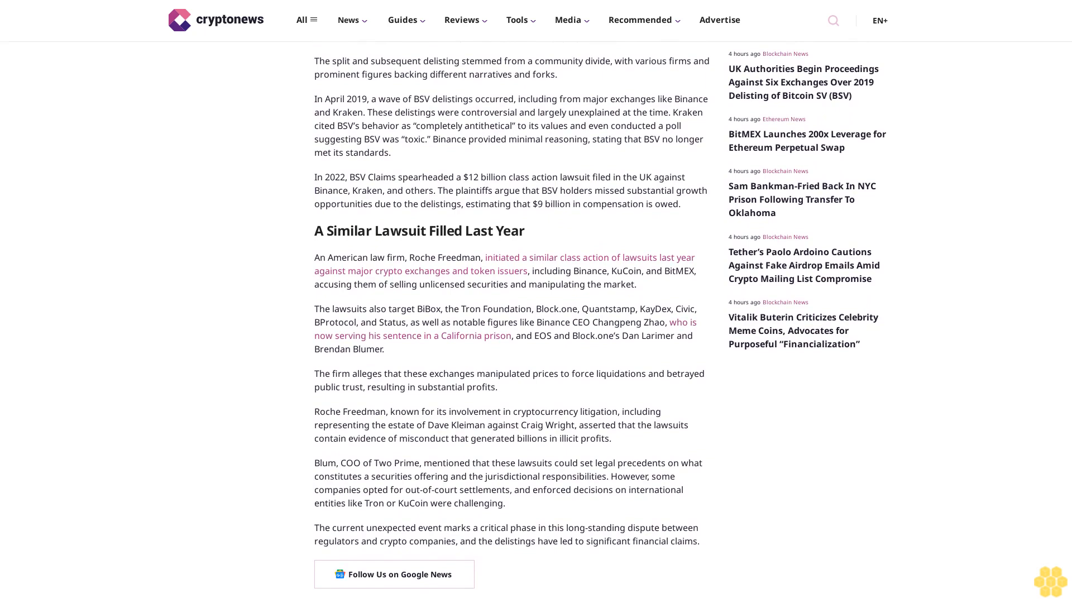